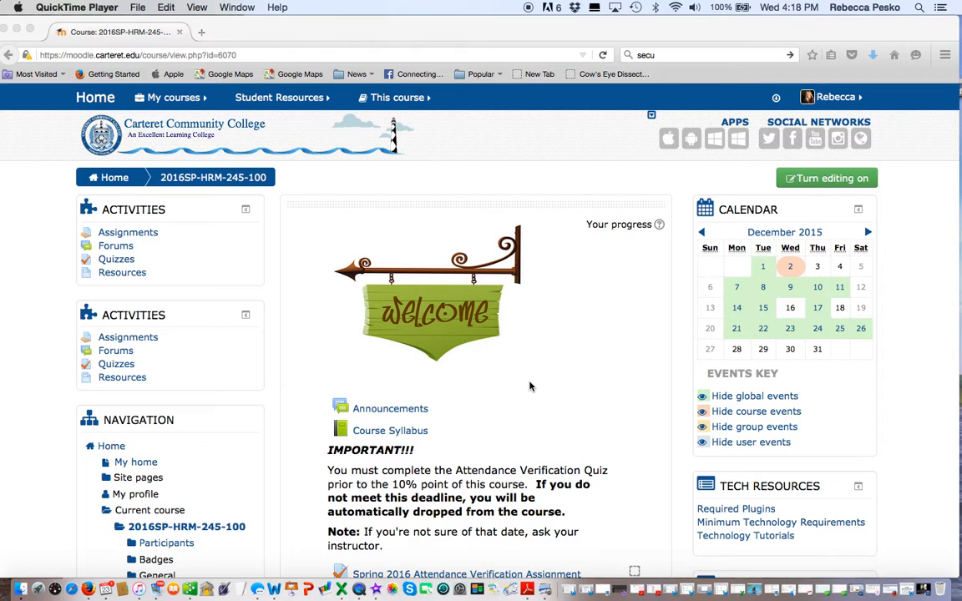
Scroll down the course page and open the Course Syllabus book at Course Information
scroll(down, 3)
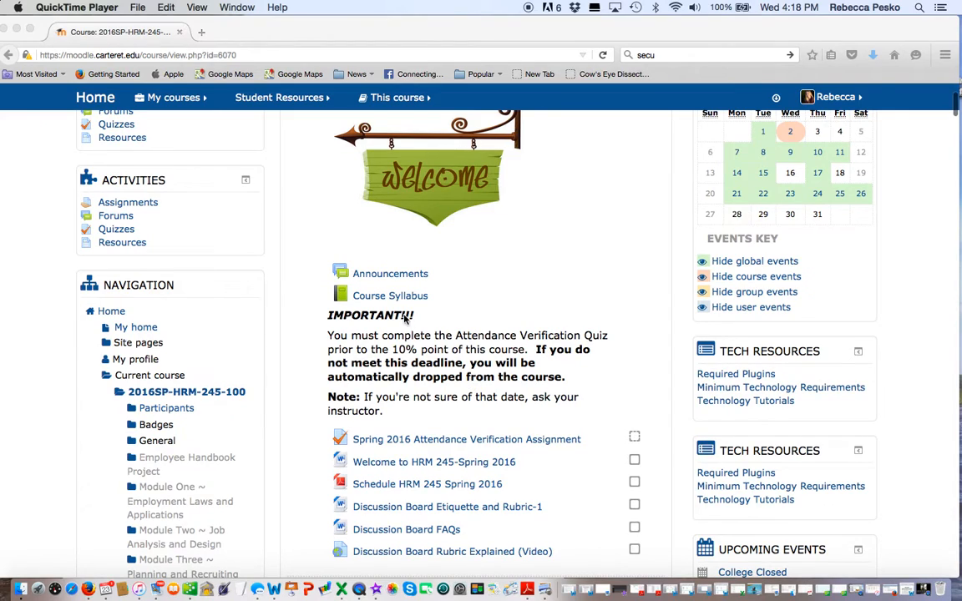
scroll(down, 3)
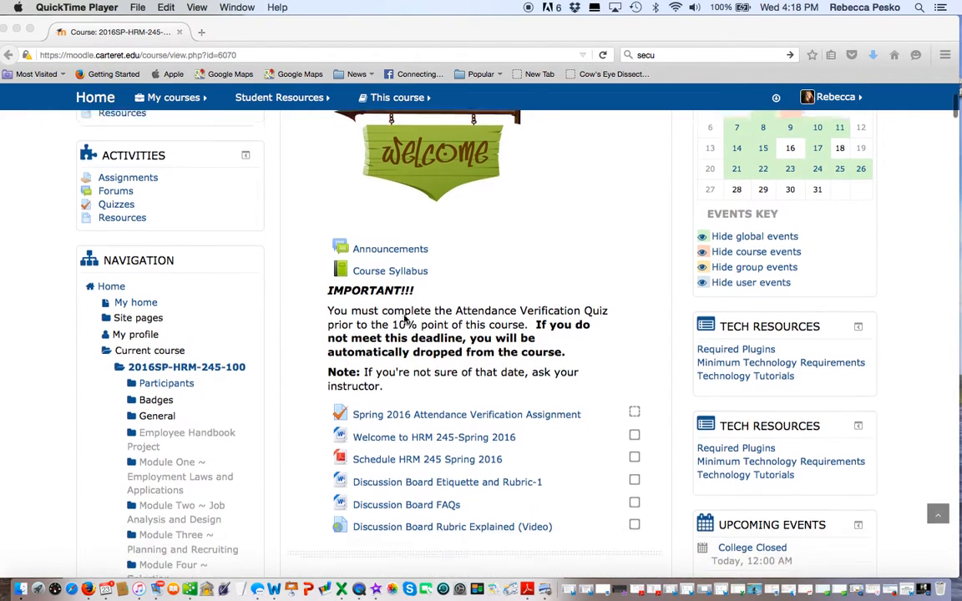
scroll(down, 3)
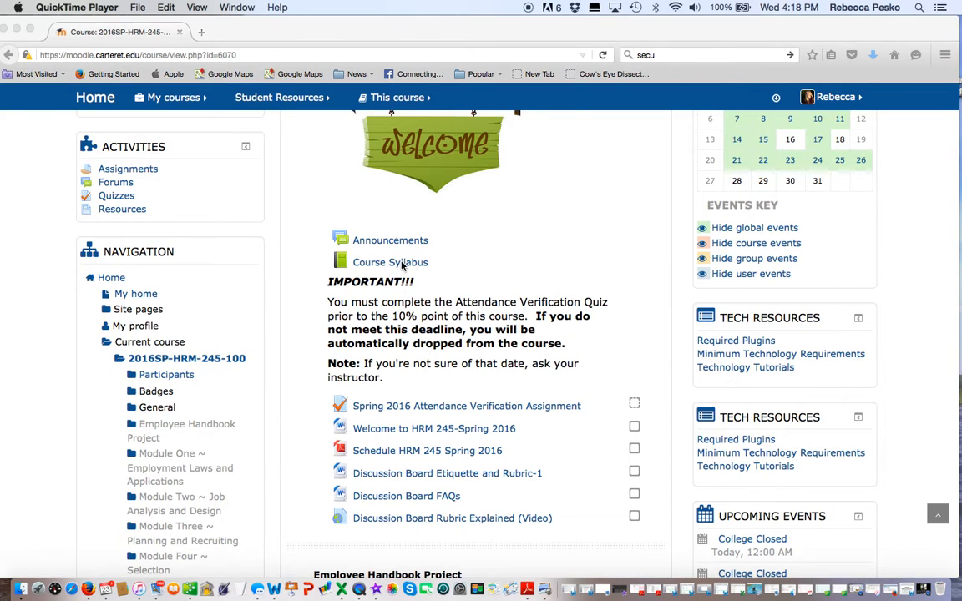
click(391, 262)
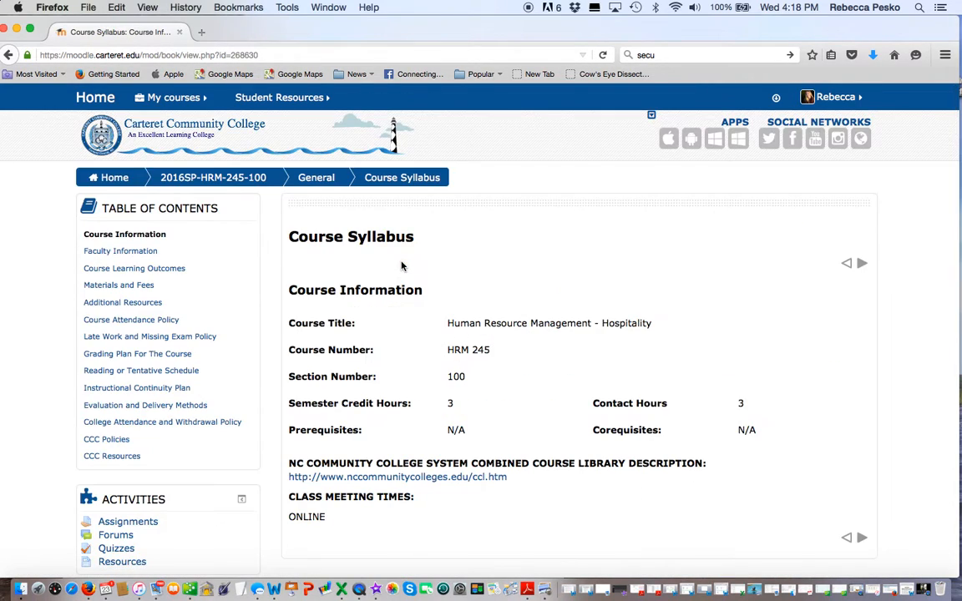
mouse_move(443, 417)
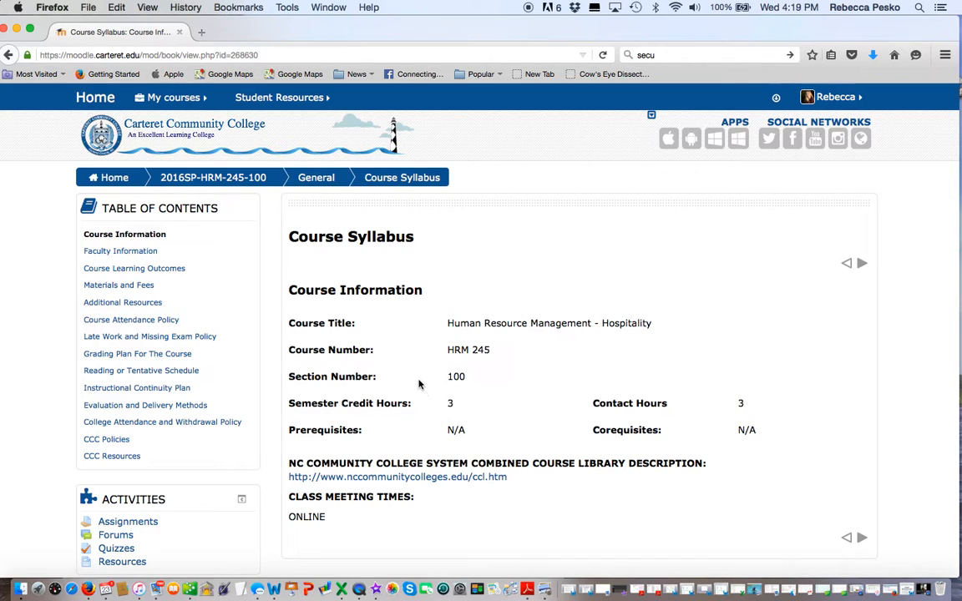
scroll(down, 3)
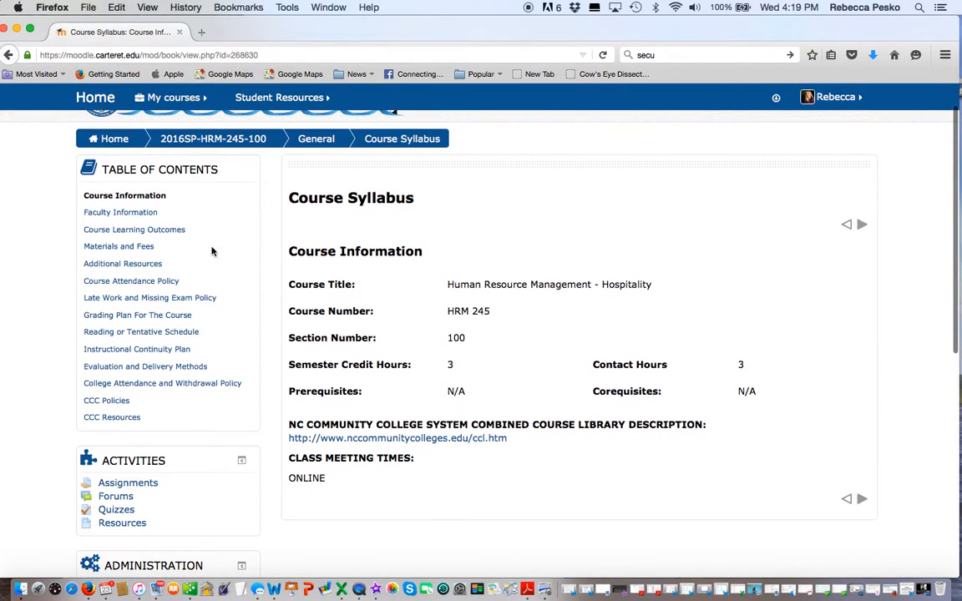
Read the Faculty Information chapter's instructor contact details, response-time policy and background
click(121, 212)
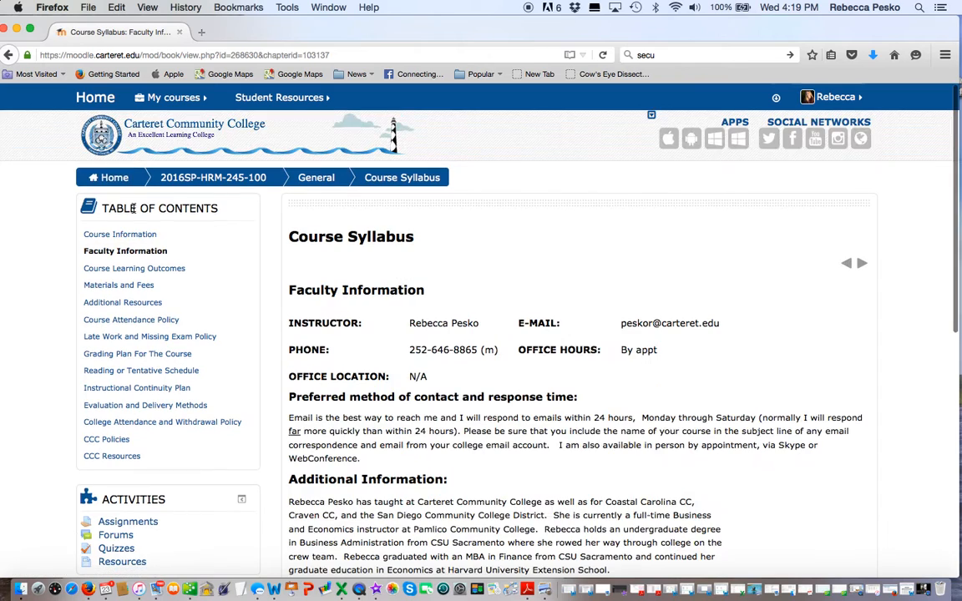
scroll(down, 3)
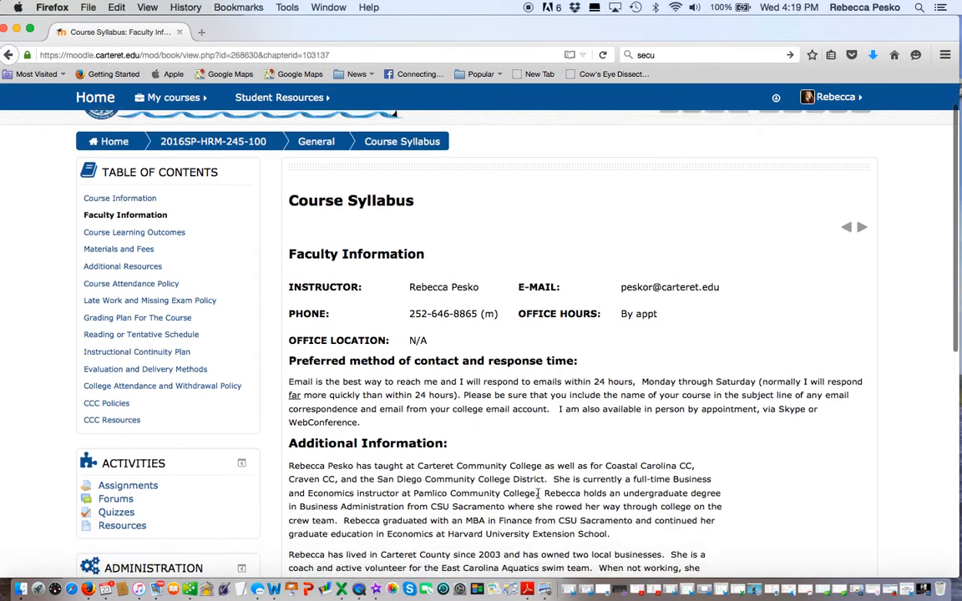
scroll(down, 3)
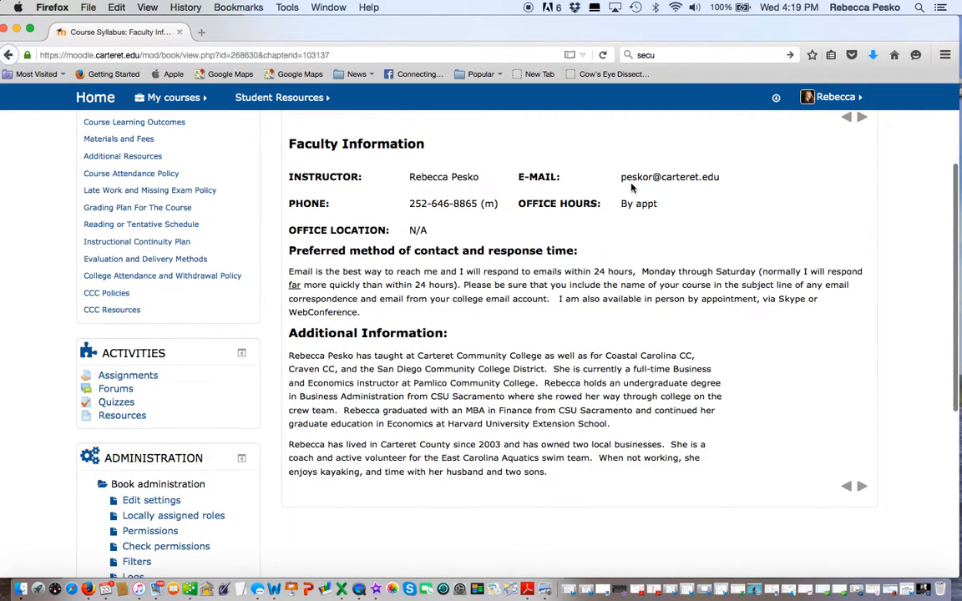
mouse_move(688, 187)
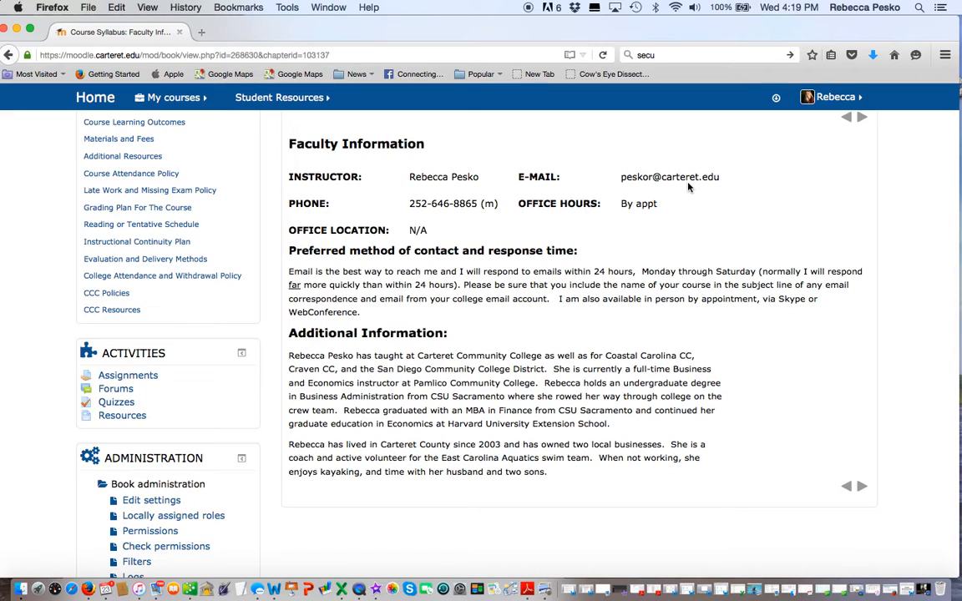
mouse_move(644, 167)
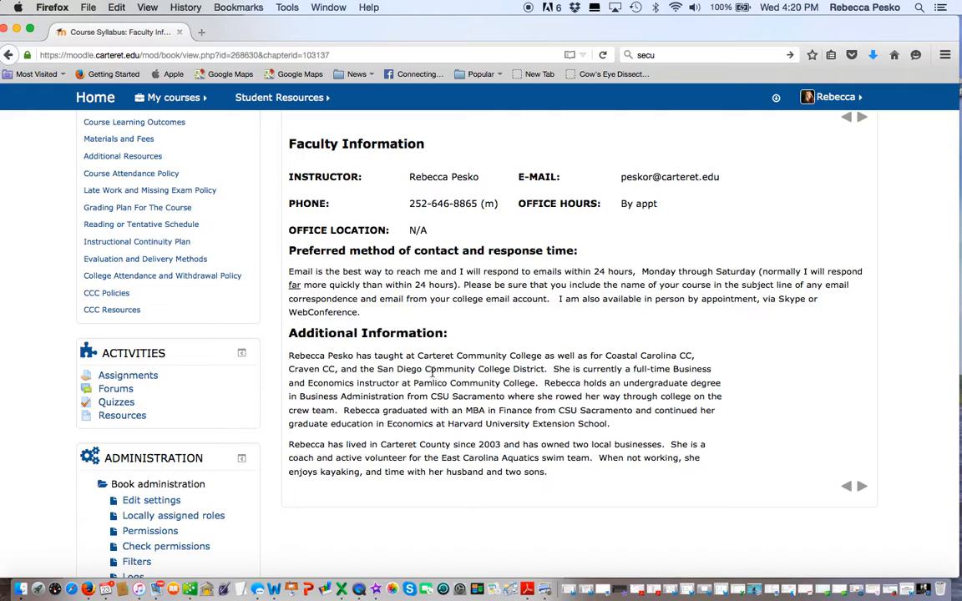
mouse_move(345, 301)
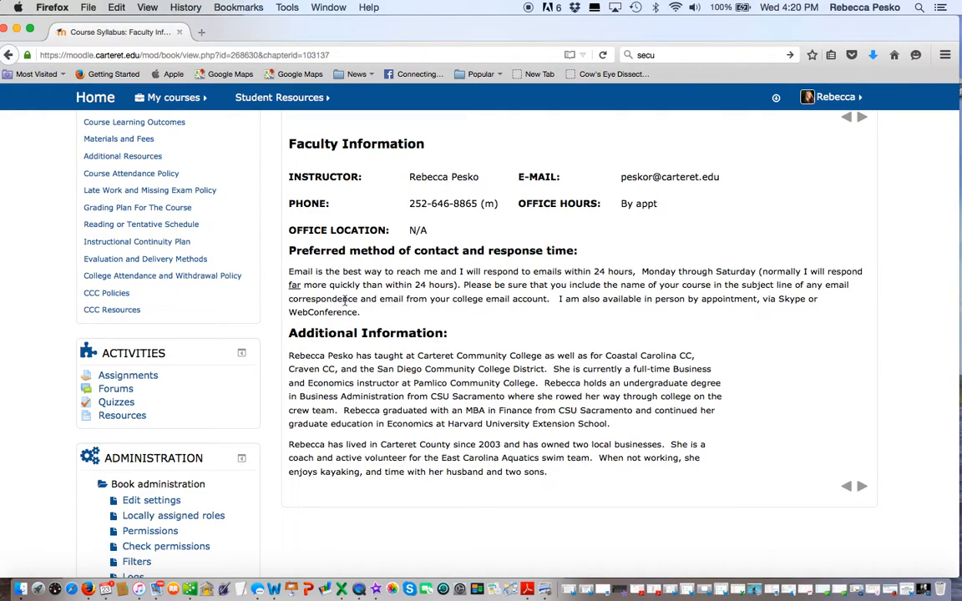
mouse_move(334, 366)
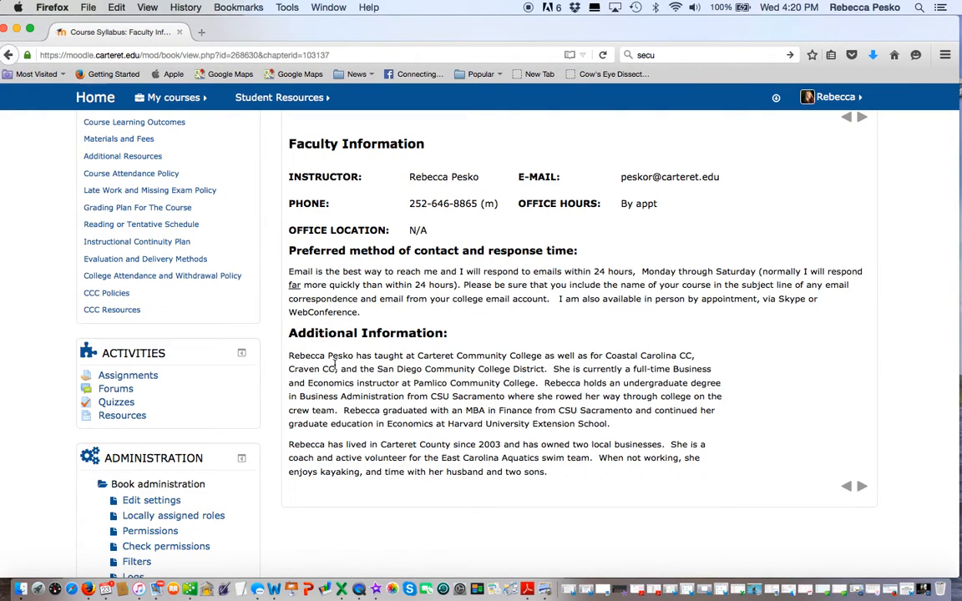
scroll(up, 3)
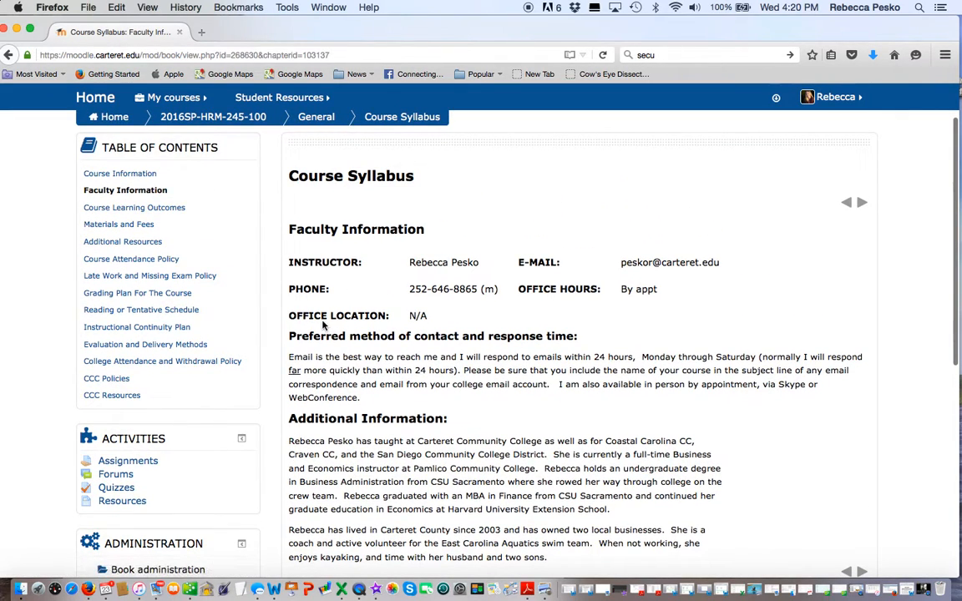
click(134, 207)
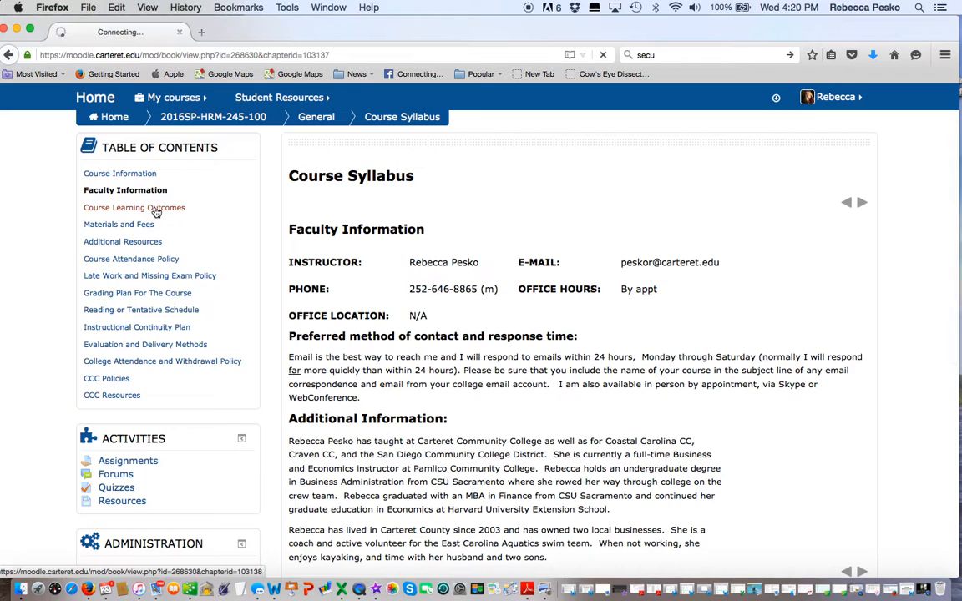
Step through Course Learning Outcomes and Materials and Fees to the Additional Resources chapter
click(134, 207)
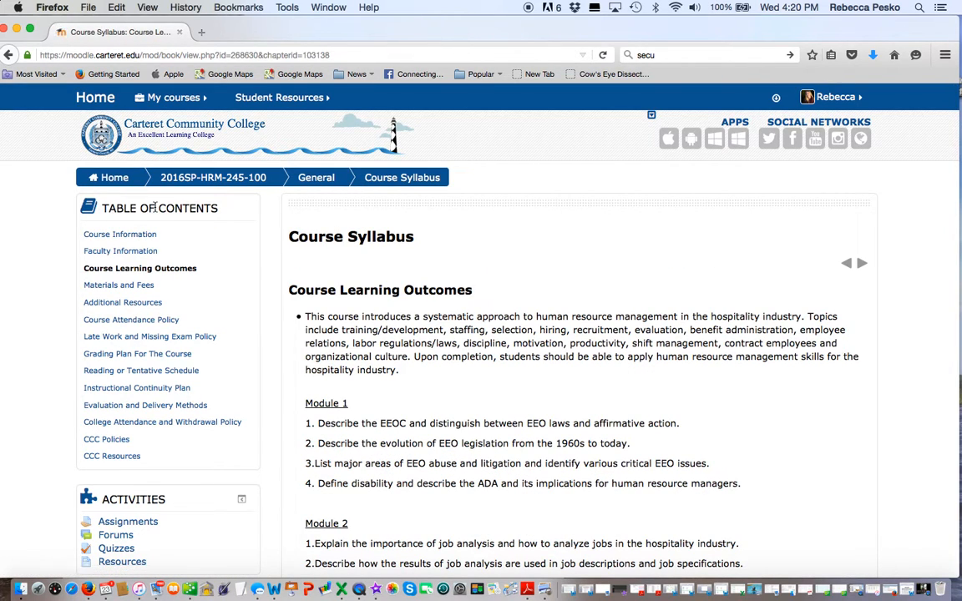
mouse_move(482, 385)
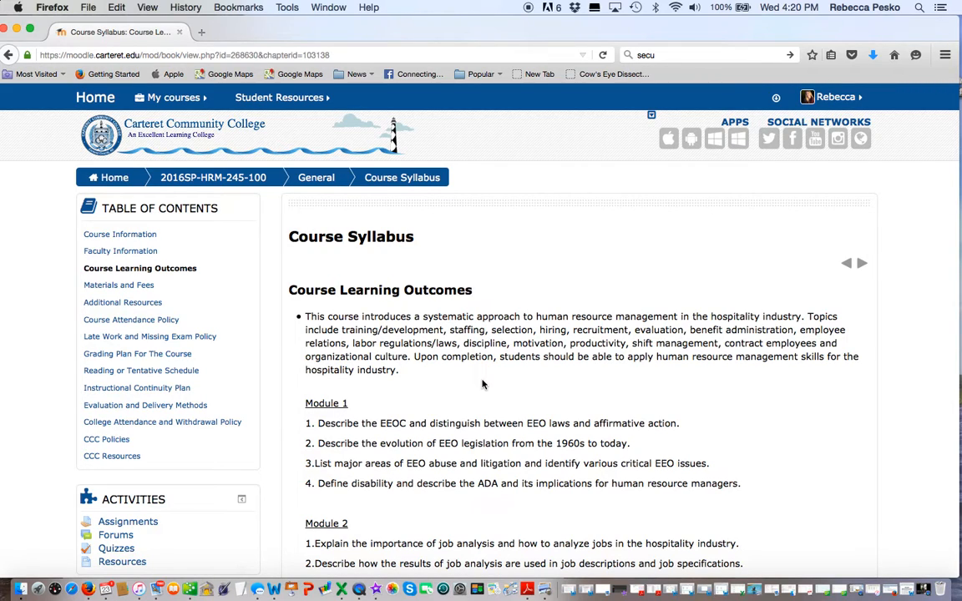
scroll(down, 3)
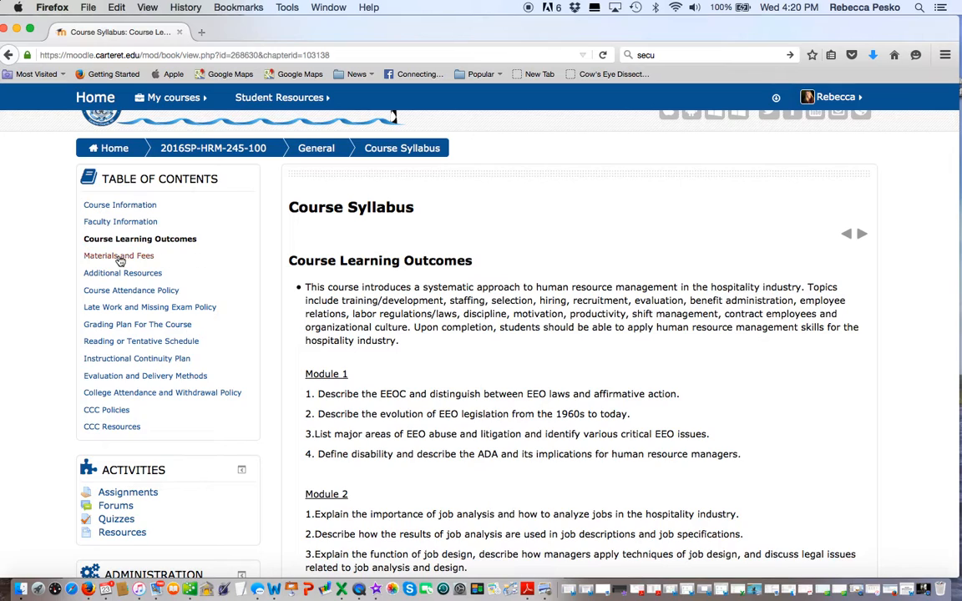
mouse_move(119, 256)
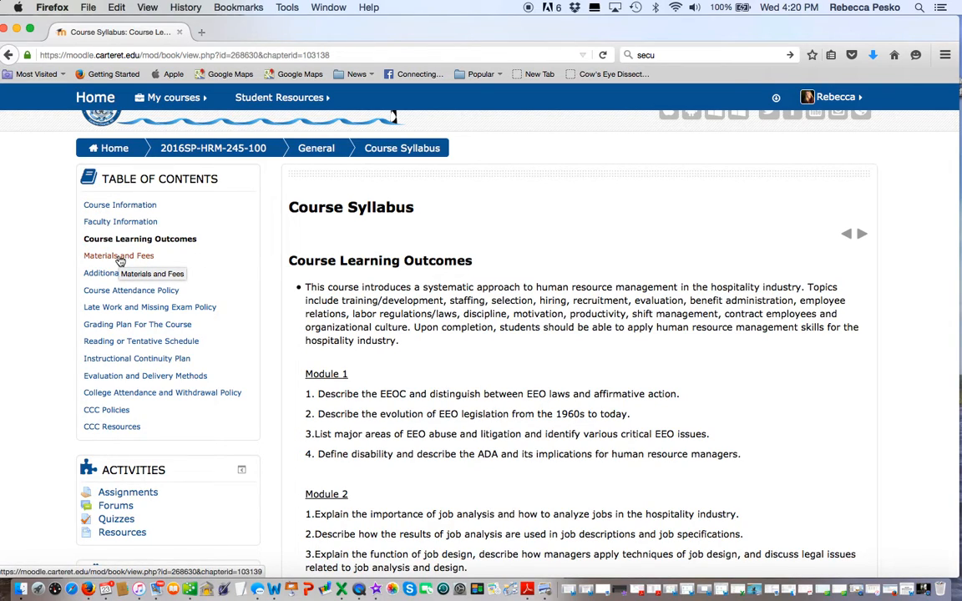
click(119, 256)
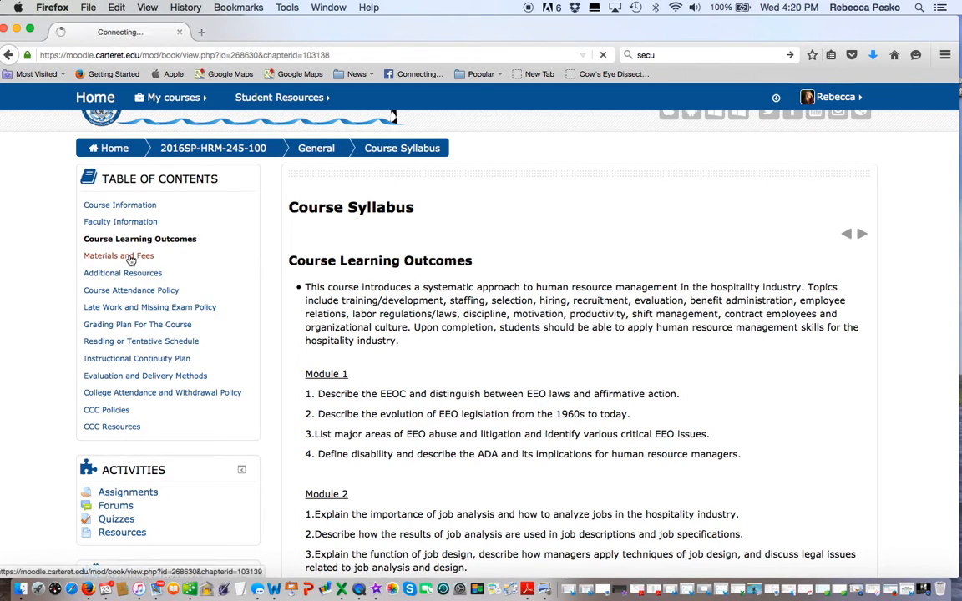
click(119, 256)
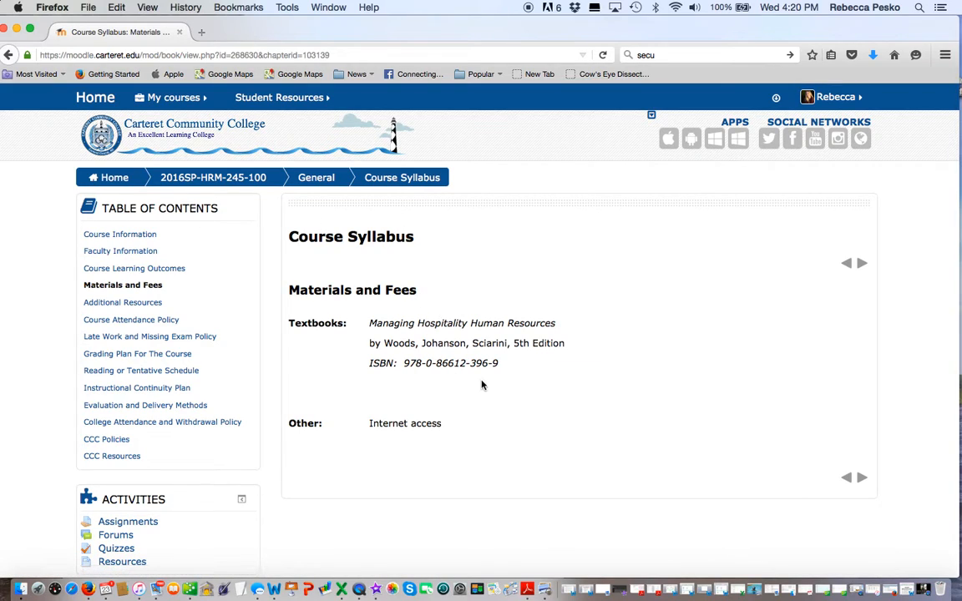
mouse_move(532, 362)
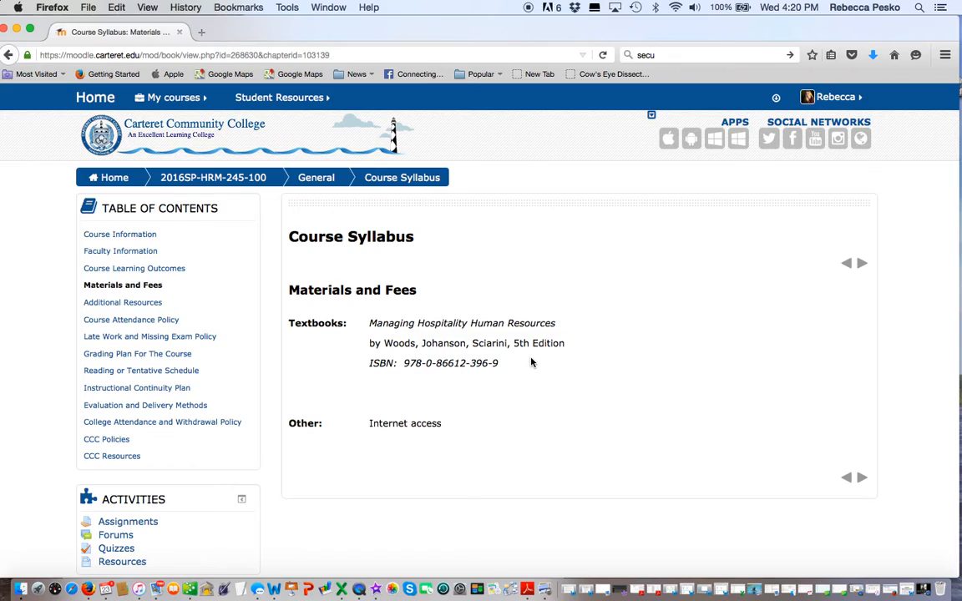
mouse_move(258, 345)
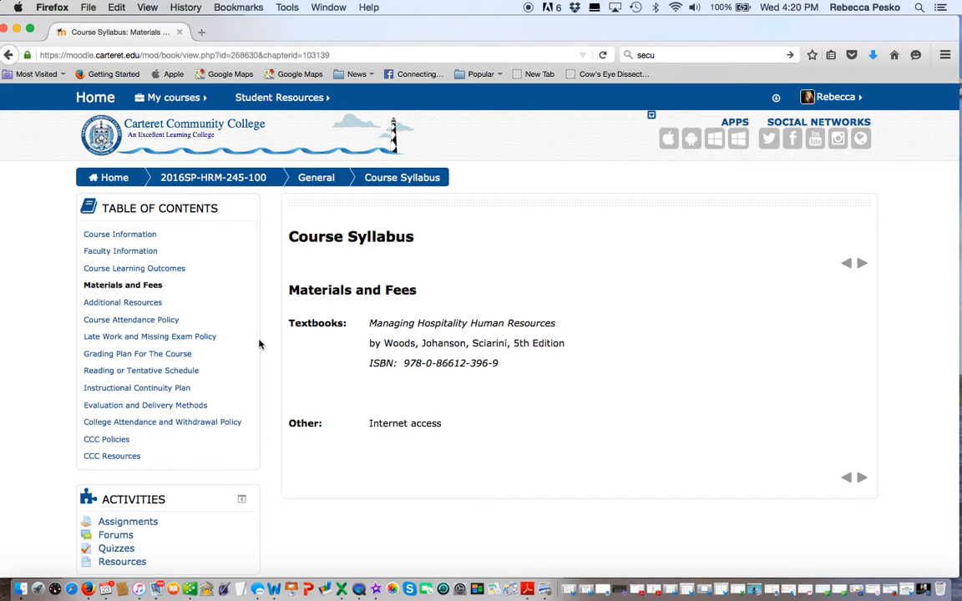
click(122, 302)
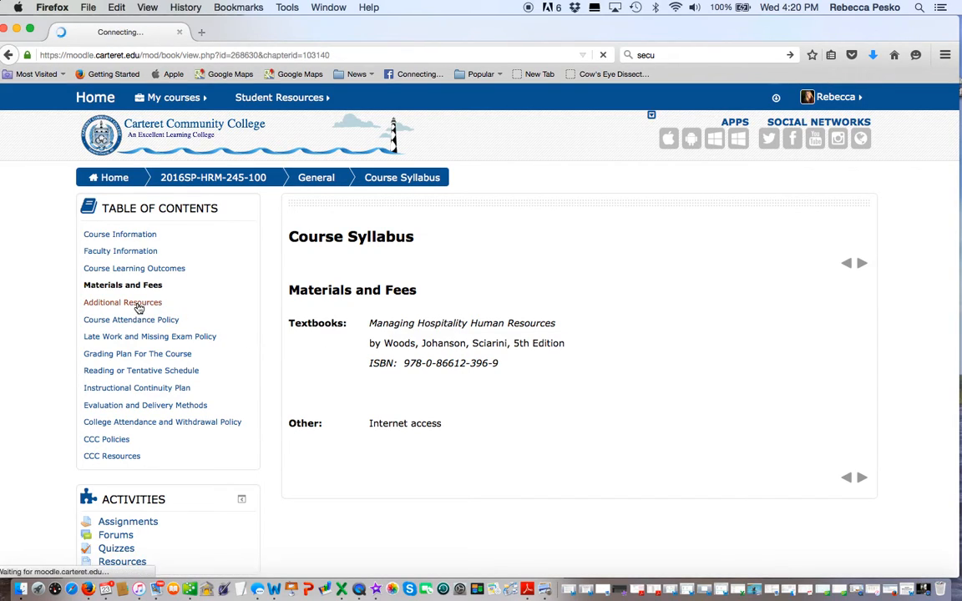
click(123, 302)
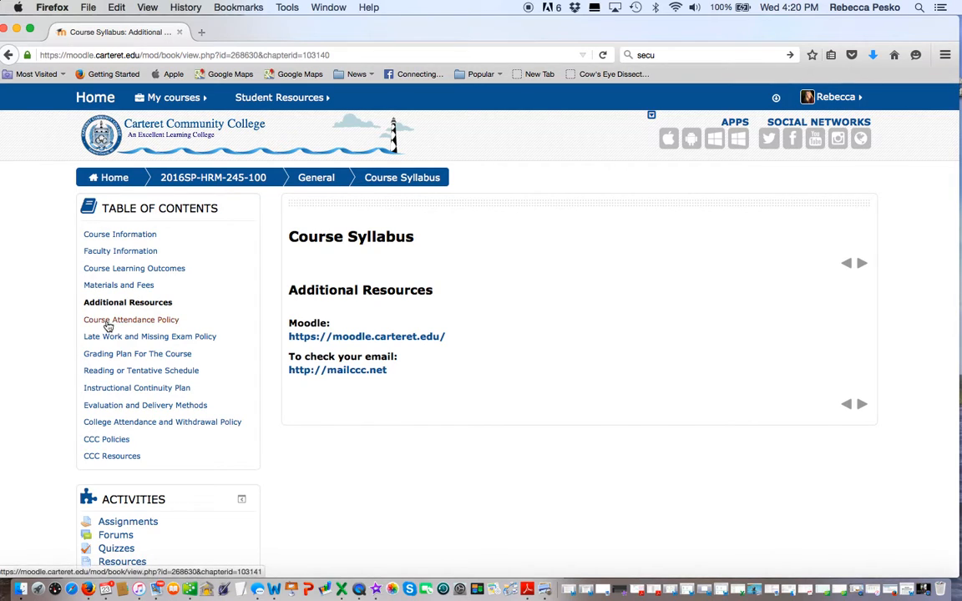
Read the Course Attendance Policy chapter's attendance requirements and withdrawal grading rules
click(131, 320)
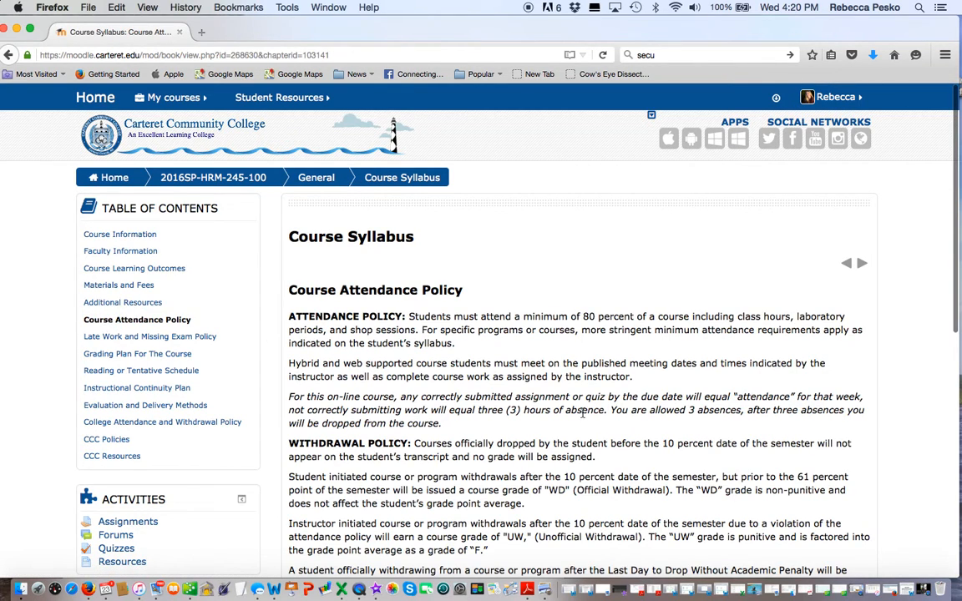
scroll(down, 3)
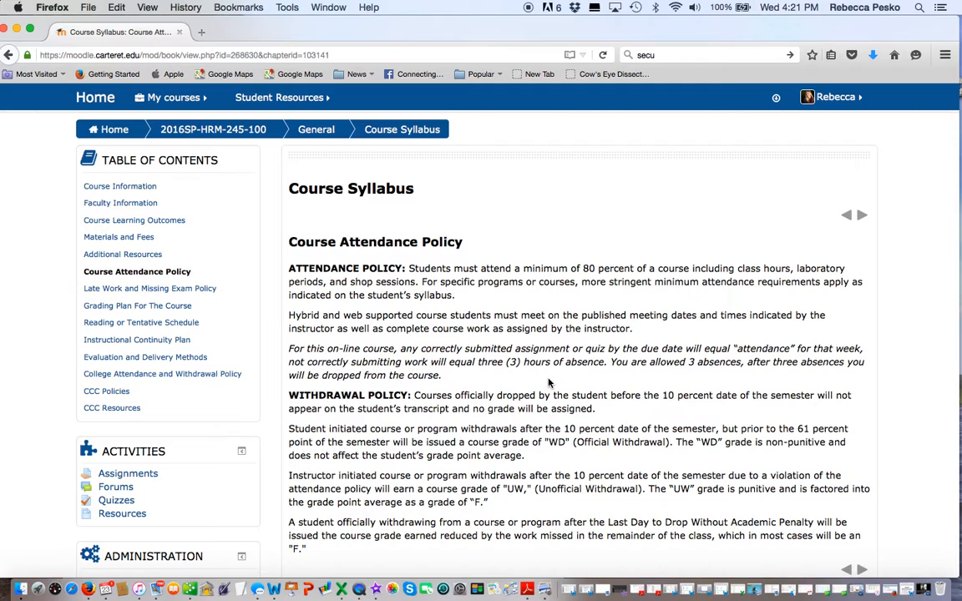
scroll(down, 3)
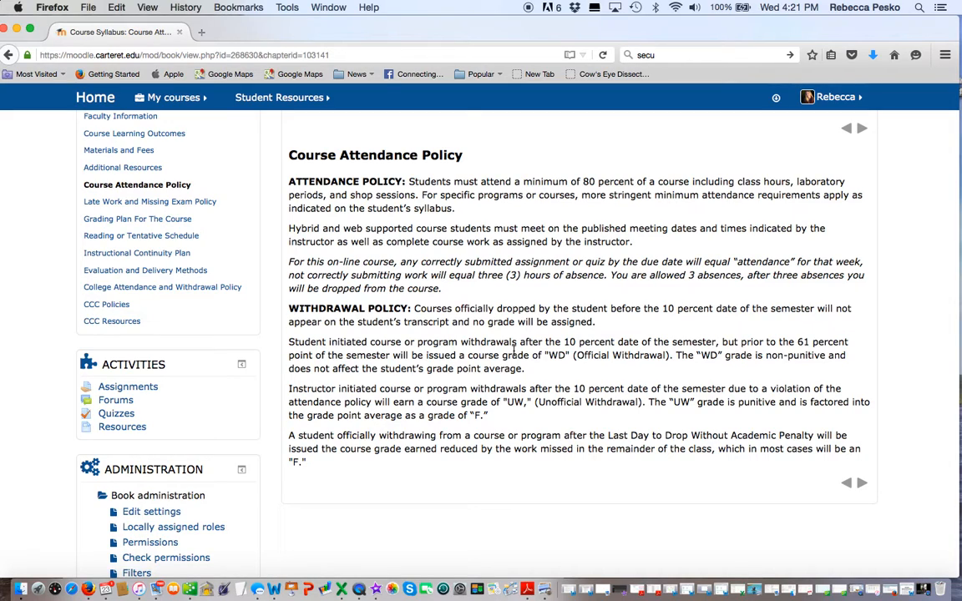
mouse_move(150, 201)
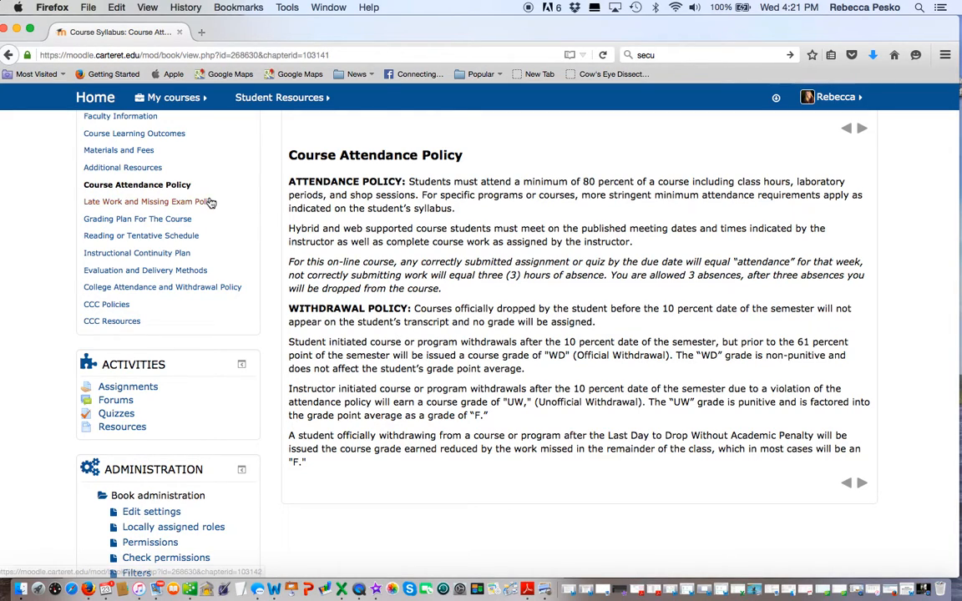
click(150, 201)
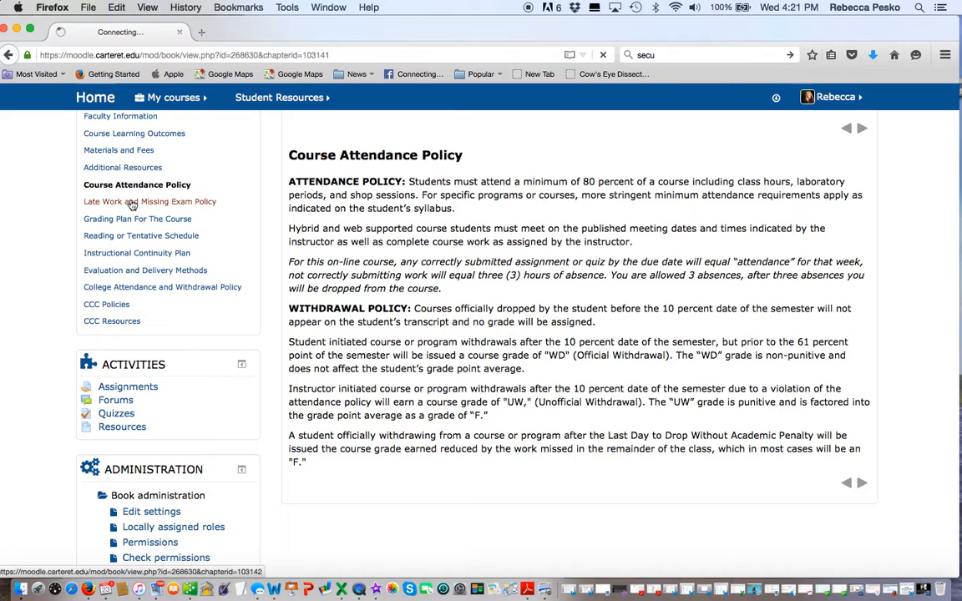
Review the Late Work and Missing Exam Policy chapter, then move to Grading Plan For The Course
click(150, 202)
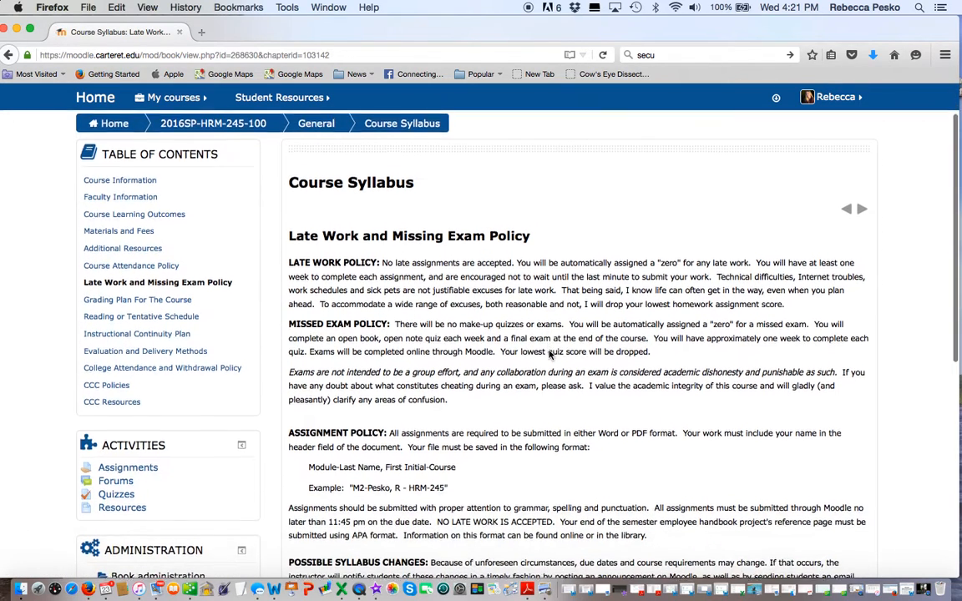
scroll(down, 3)
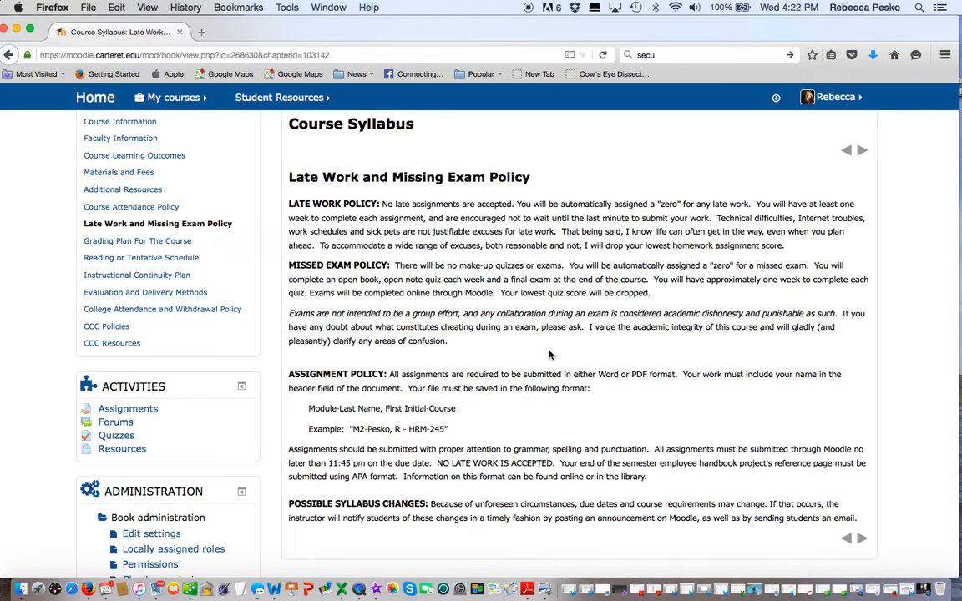
mouse_move(337, 382)
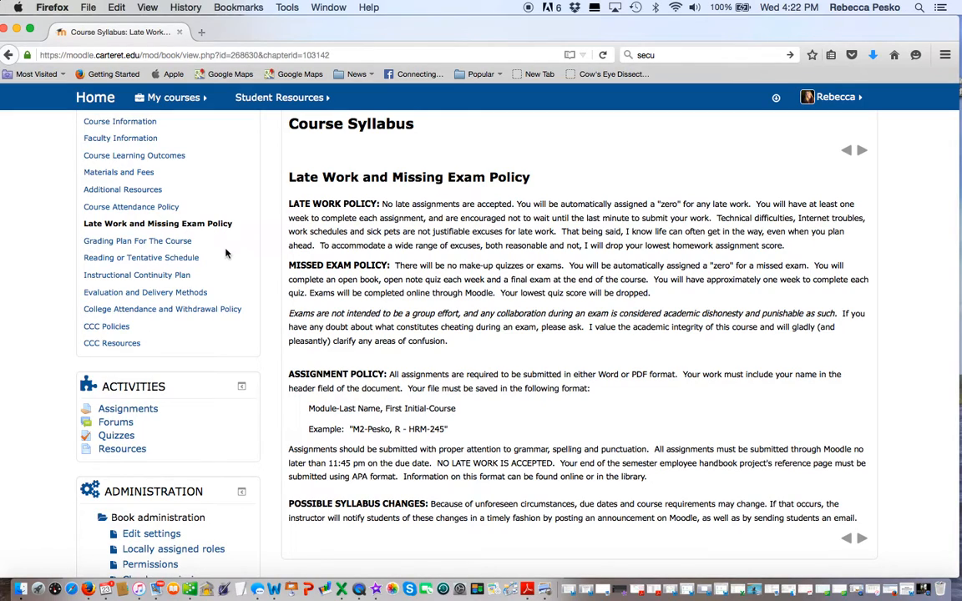
mouse_move(137, 240)
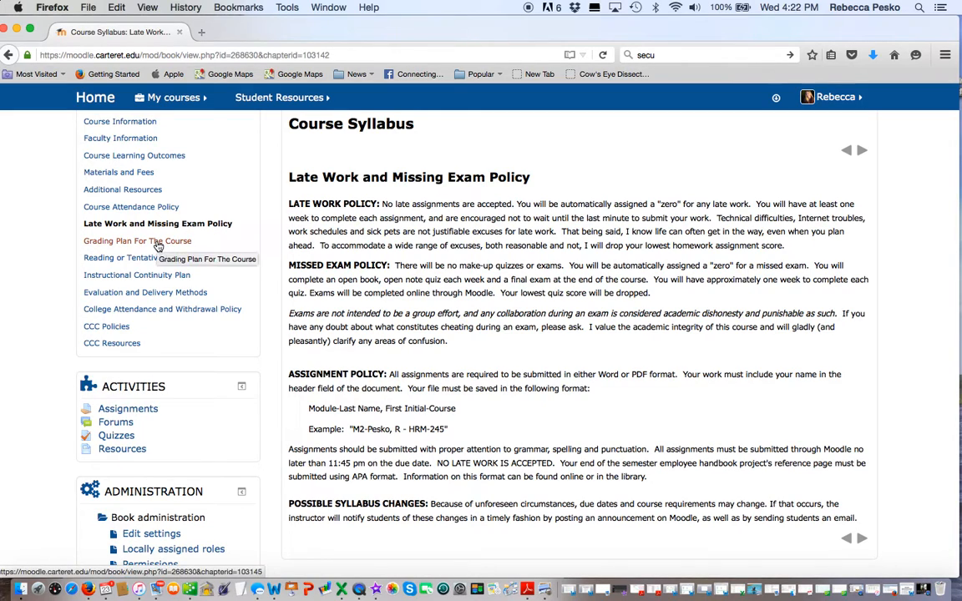
click(137, 240)
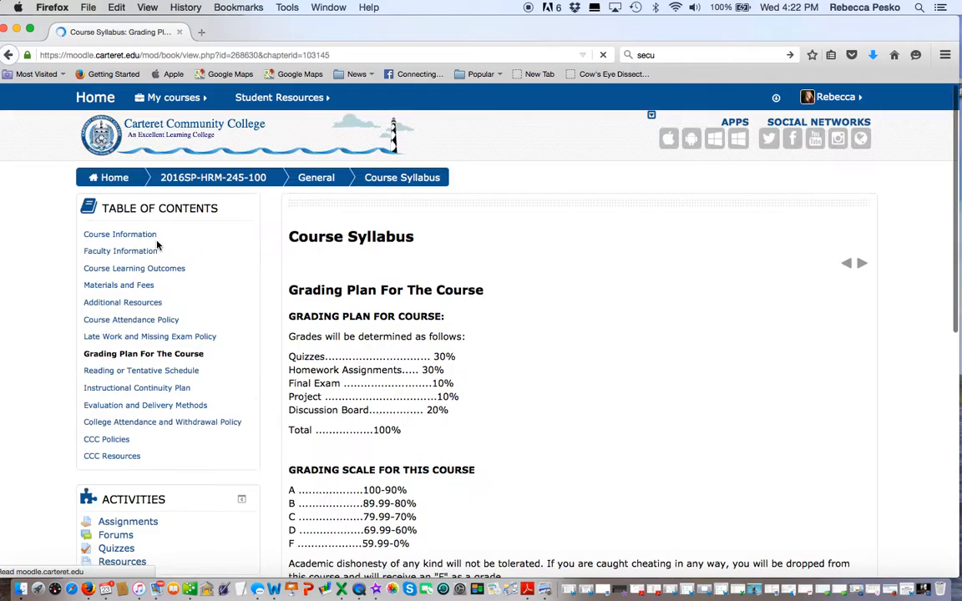
Scroll through the grade weights, grading scale, academic dishonesty note and turnaround times
scroll(down, 3)
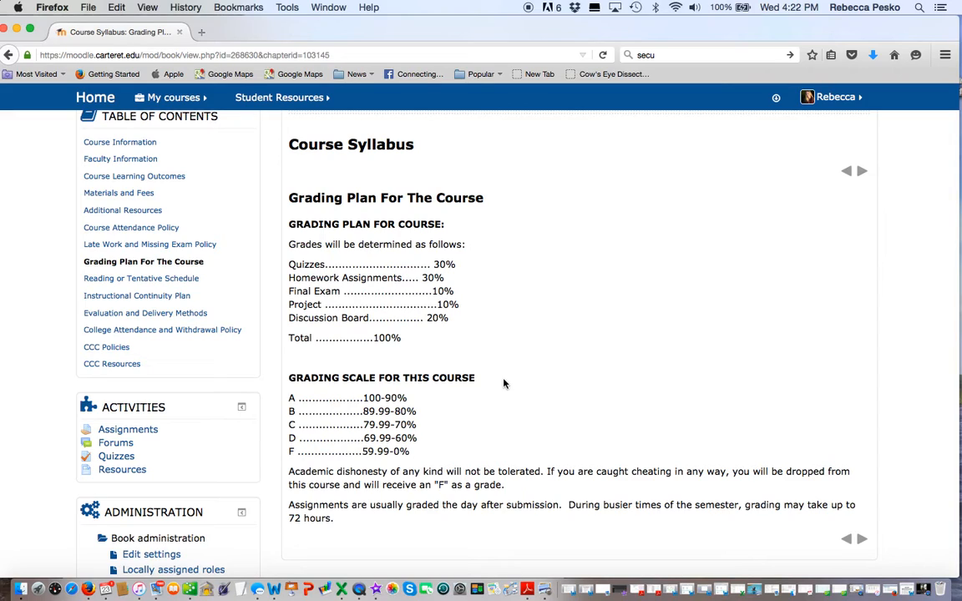
mouse_move(433, 319)
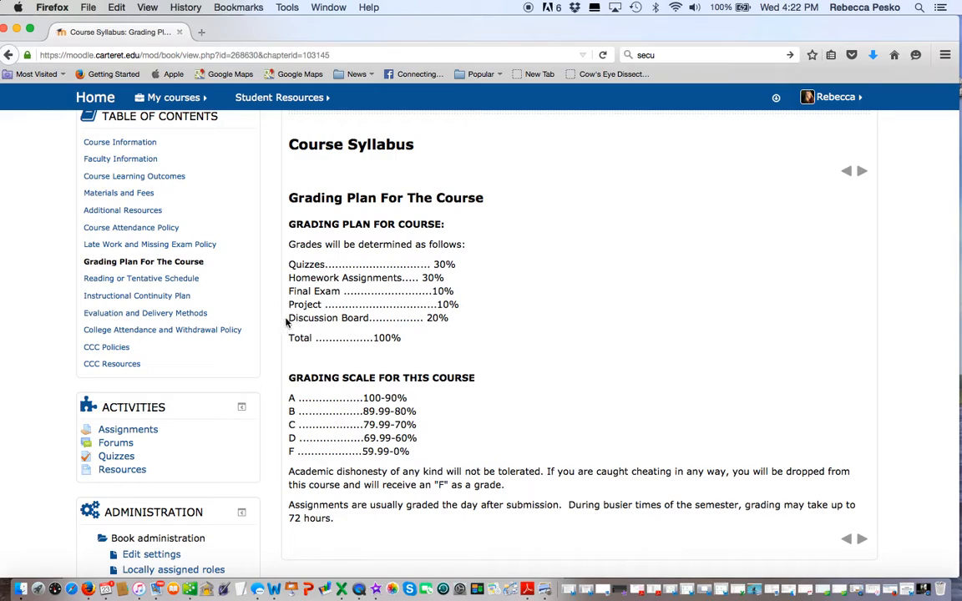
mouse_move(441, 324)
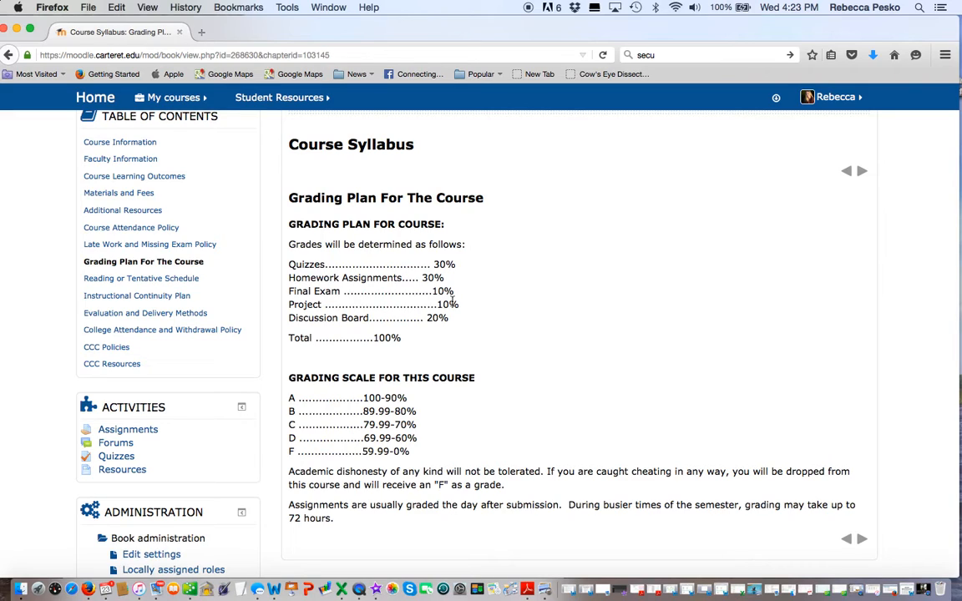
mouse_move(456, 319)
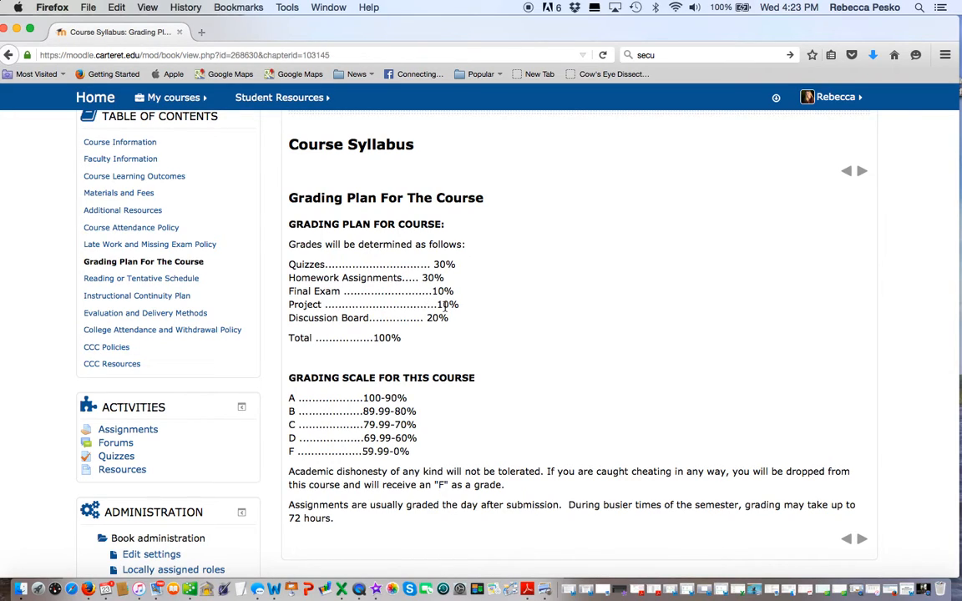
mouse_move(444, 302)
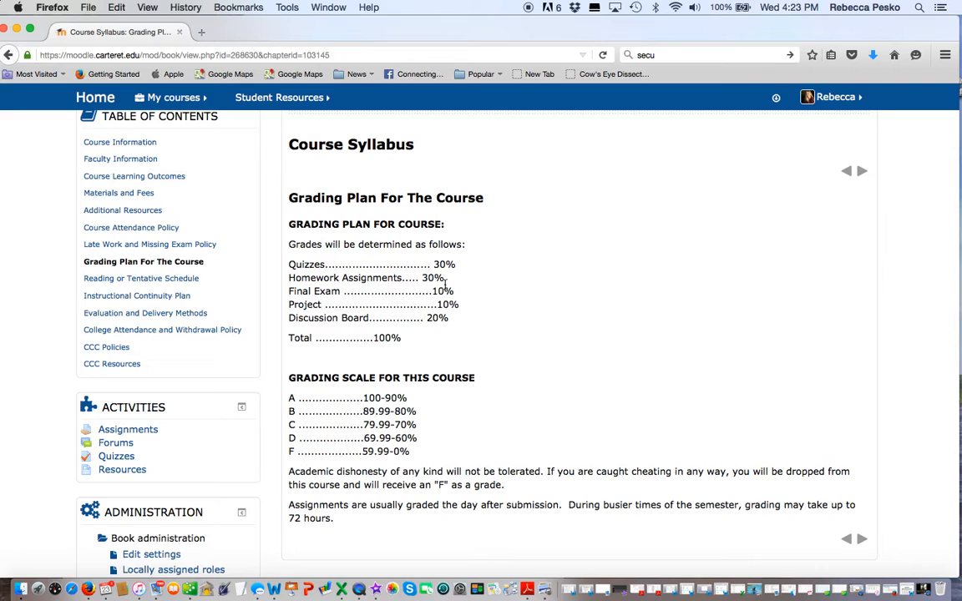
mouse_move(502, 375)
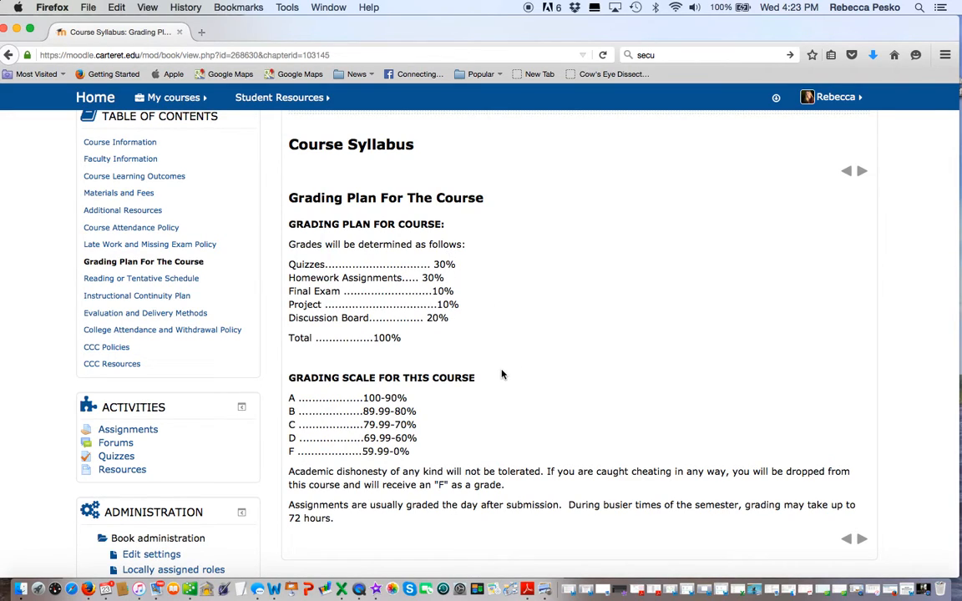
mouse_move(579, 366)
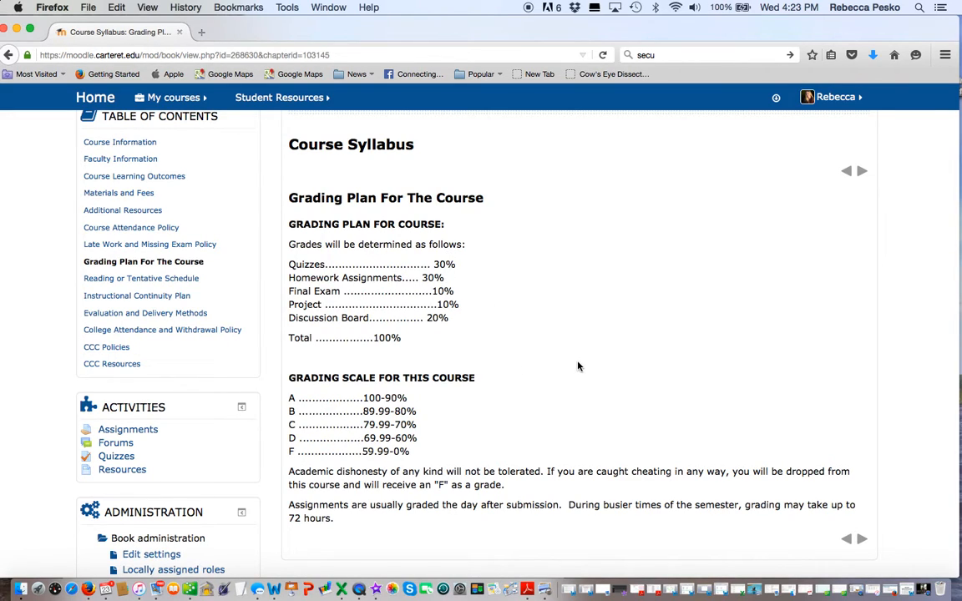
mouse_move(141, 278)
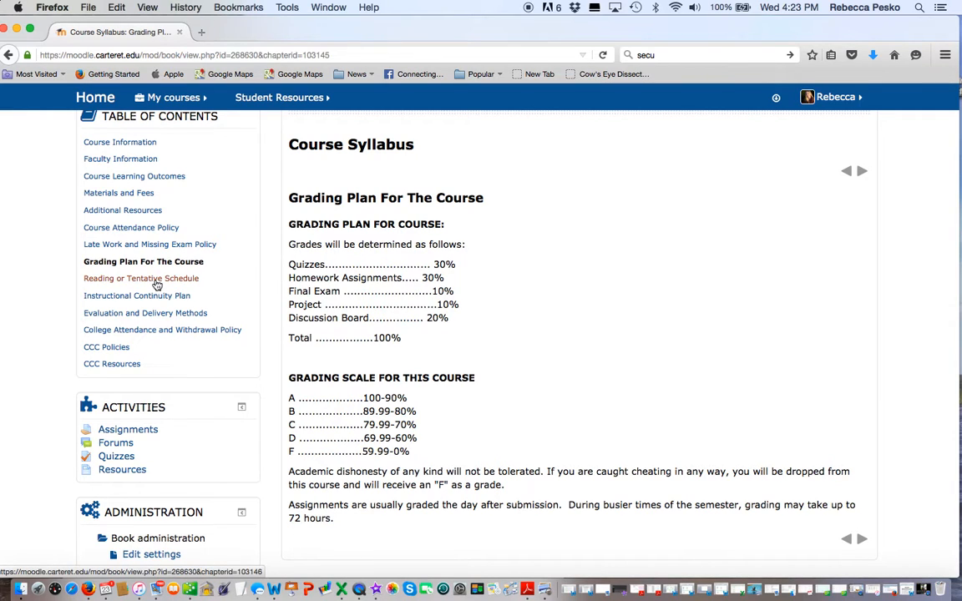
Scroll through the Reading or Tentative Schedule's HRM 245 Spring 2016 module dates table
click(141, 279)
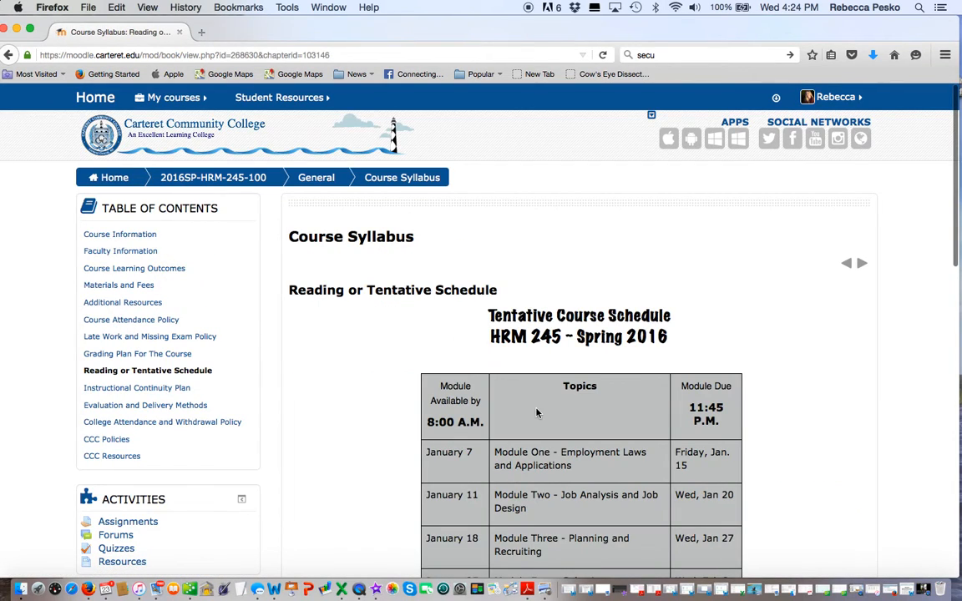
scroll(down, 3)
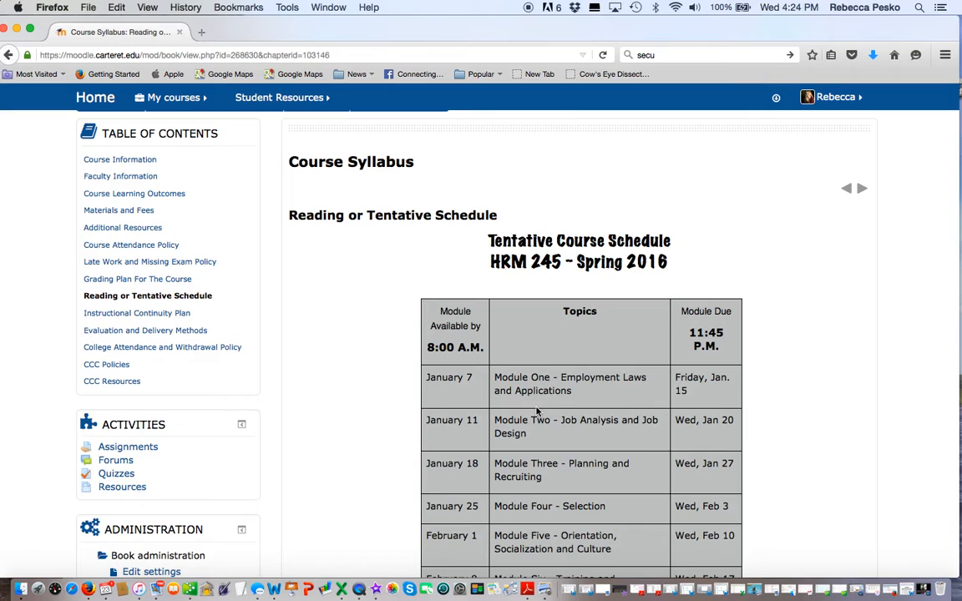
mouse_move(533, 396)
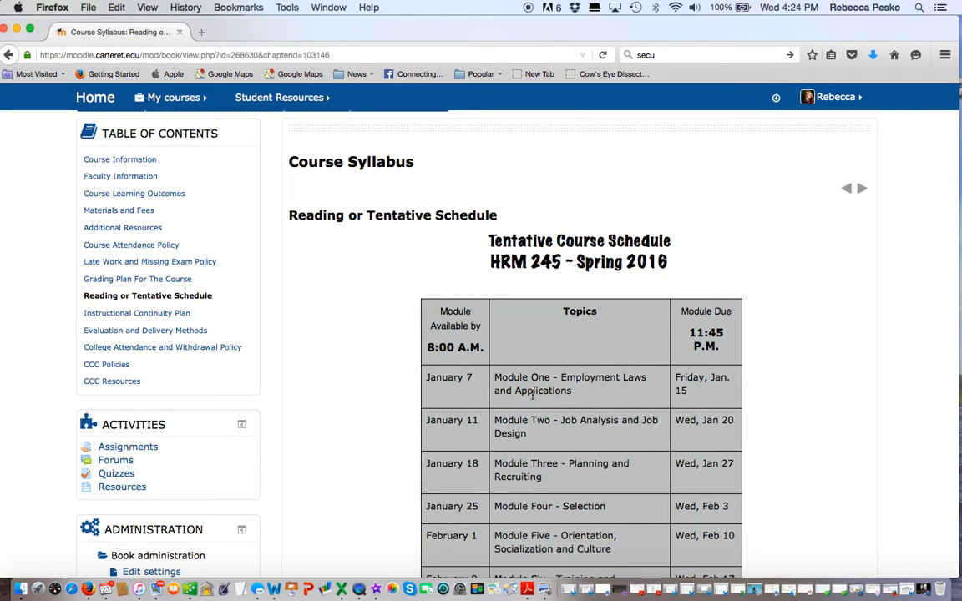
scroll(down, 3)
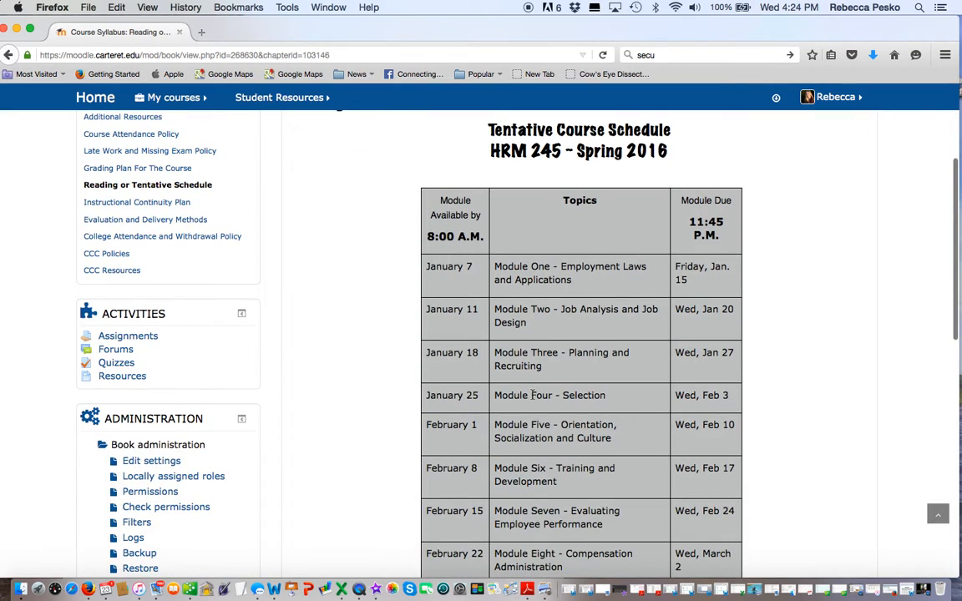
mouse_move(484, 354)
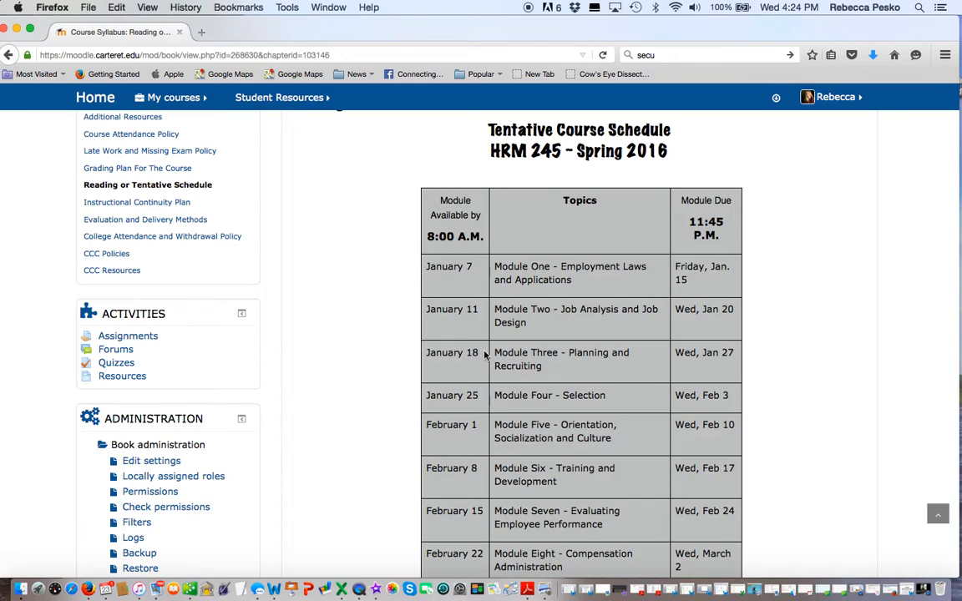
mouse_move(444, 266)
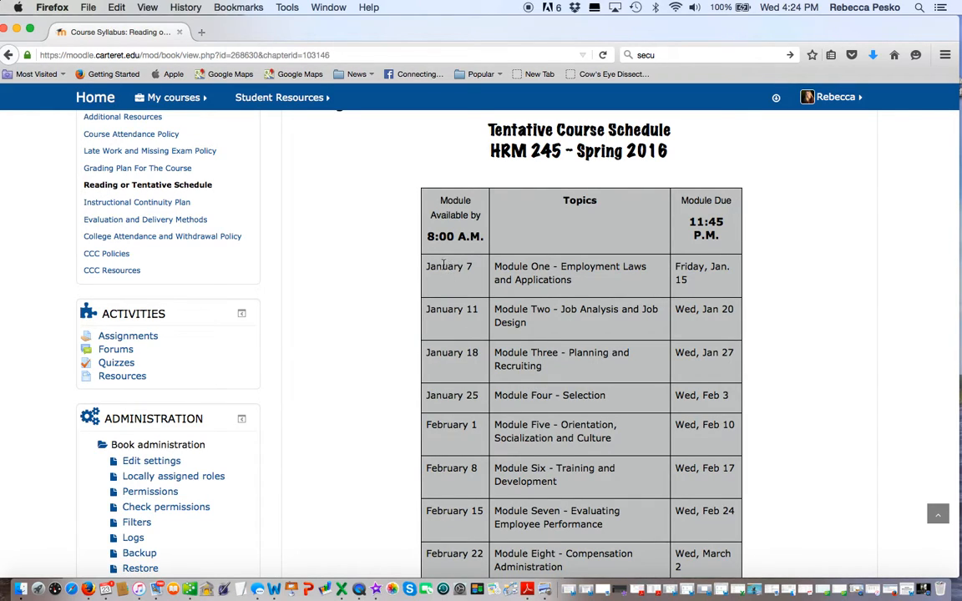
mouse_move(611, 408)
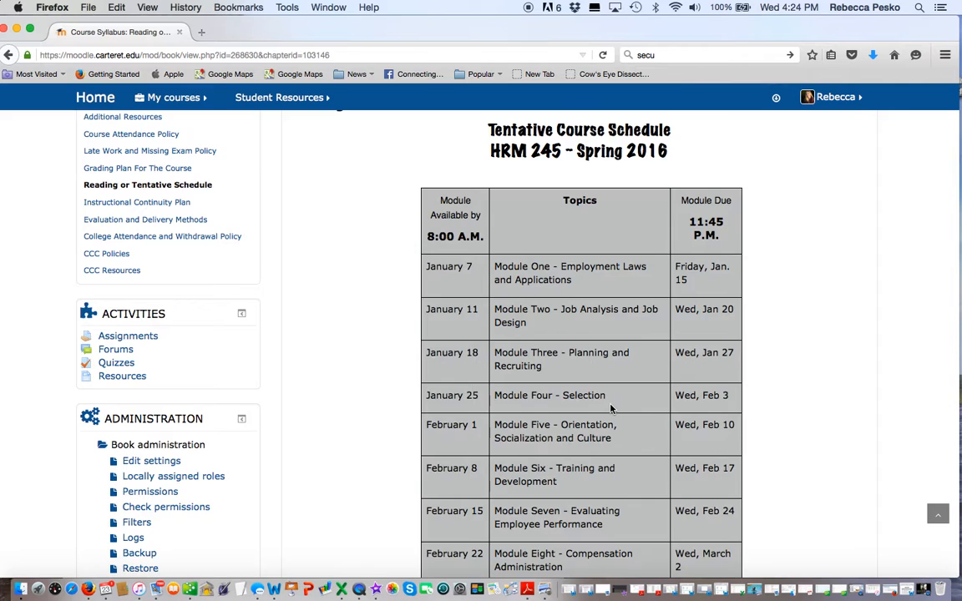
scroll(down, 3)
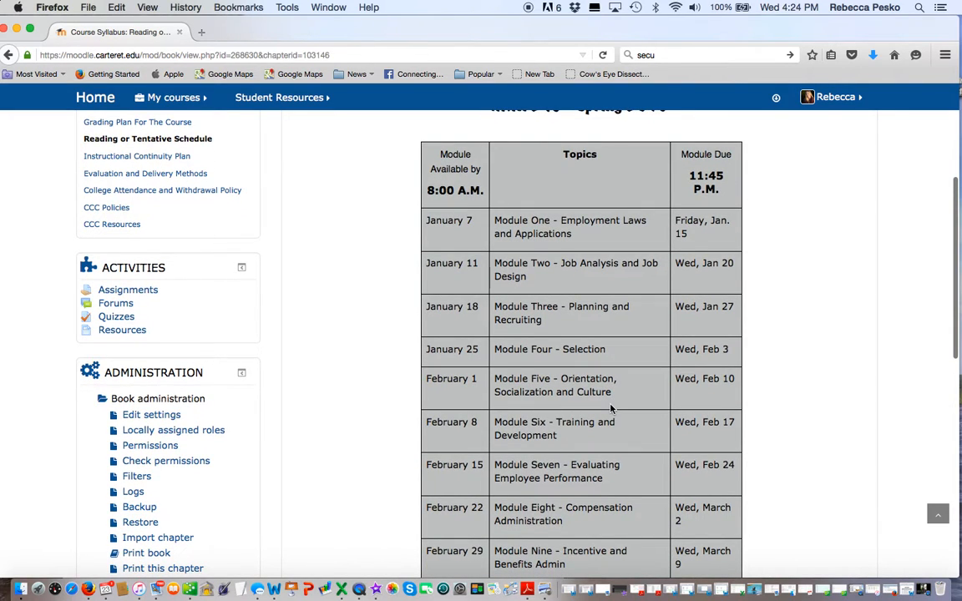
scroll(down, 3)
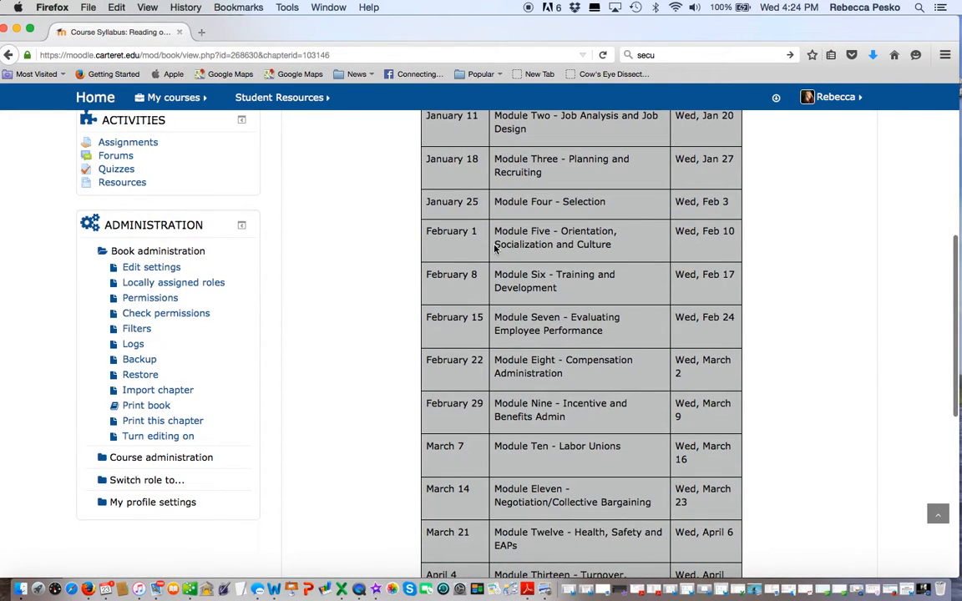
mouse_move(432, 211)
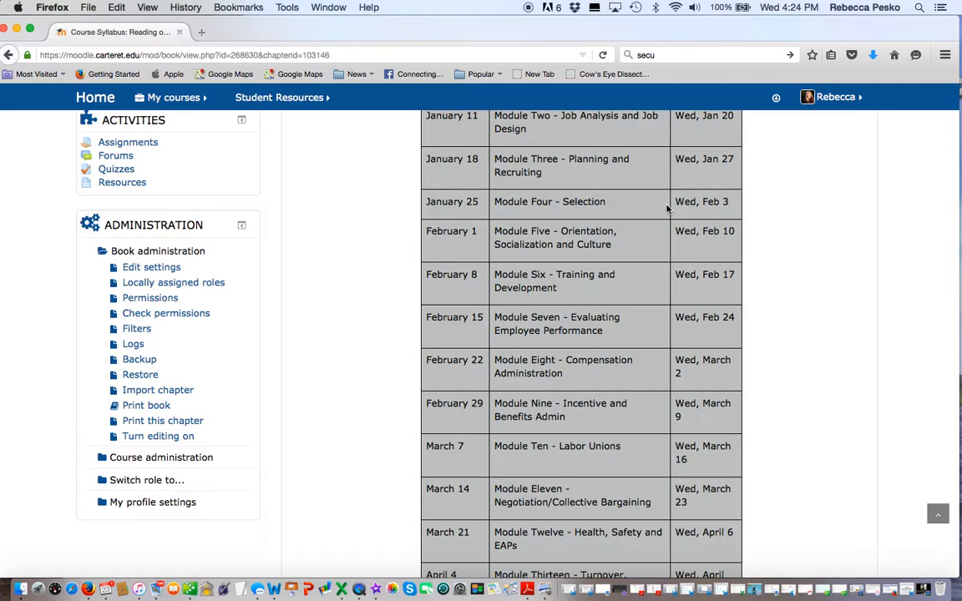
mouse_move(716, 217)
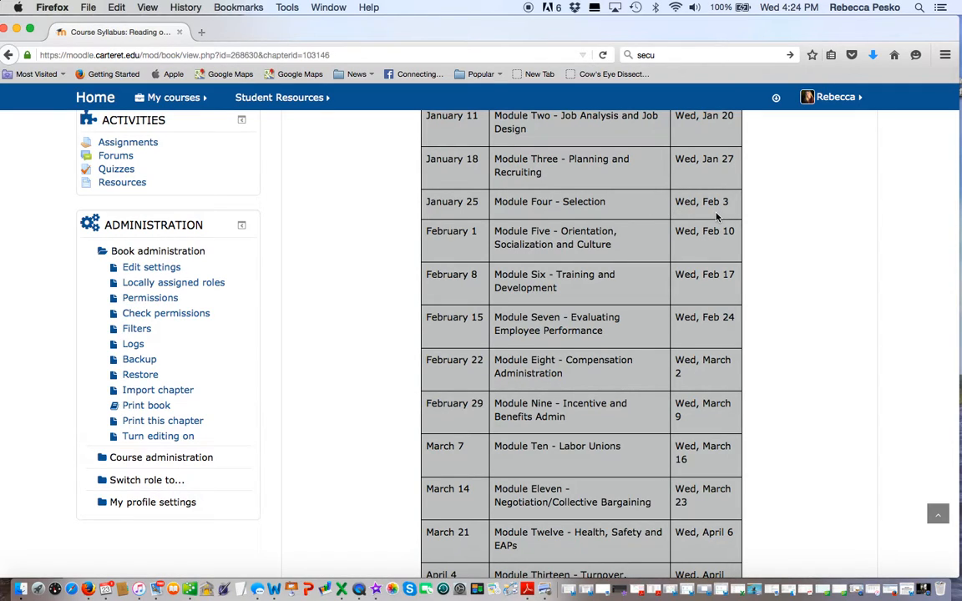
mouse_move(699, 213)
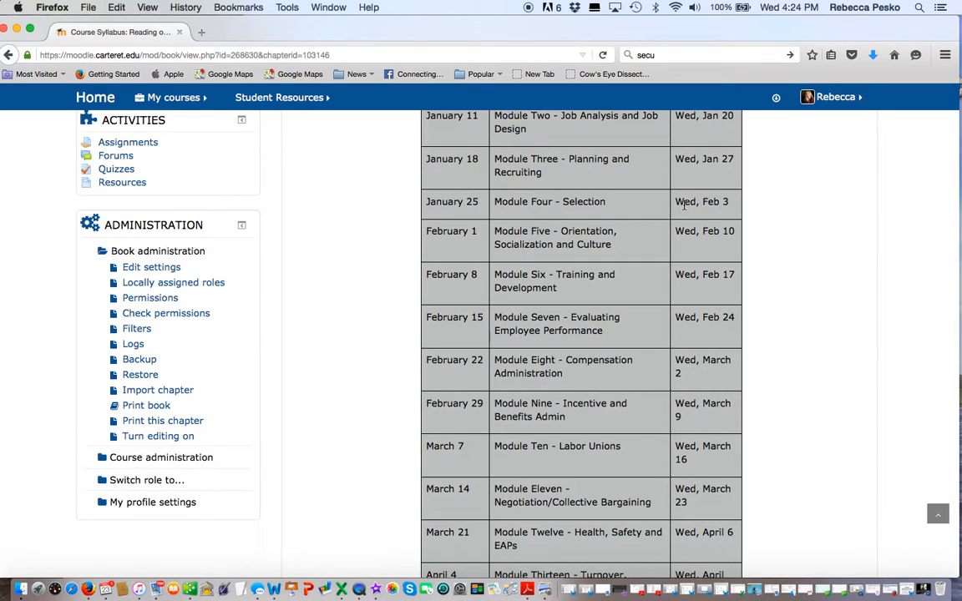
mouse_move(686, 203)
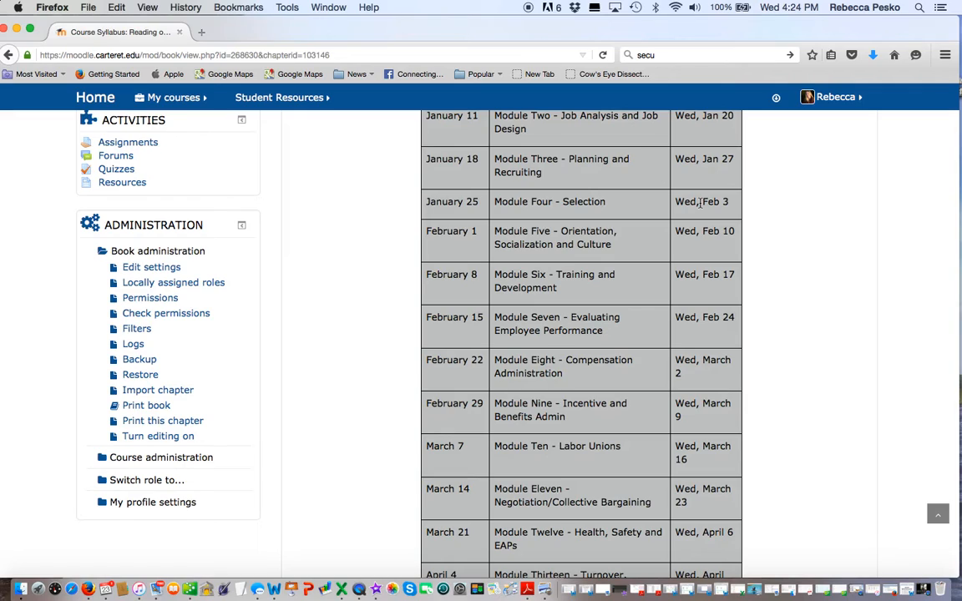
mouse_move(611, 213)
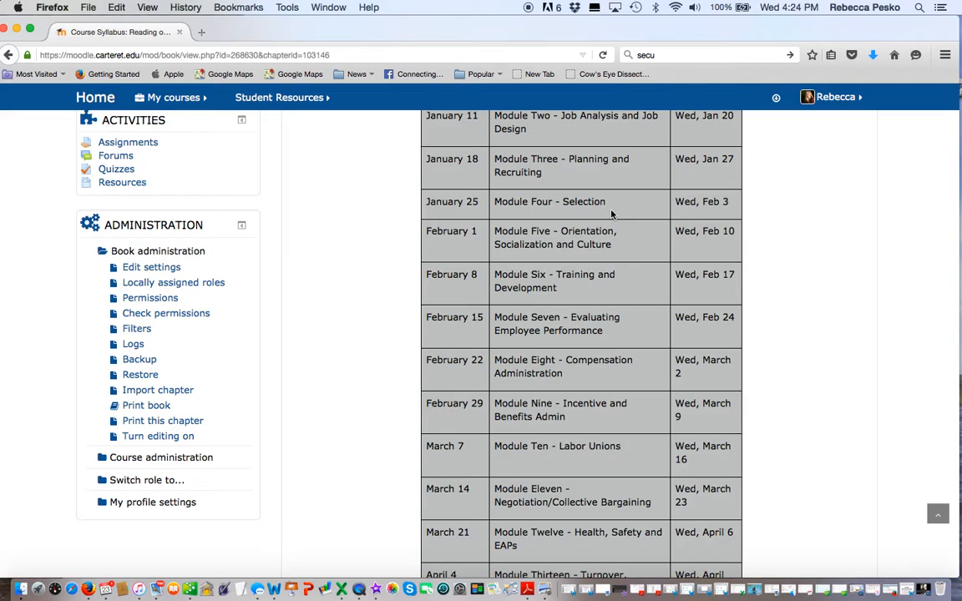
mouse_move(474, 207)
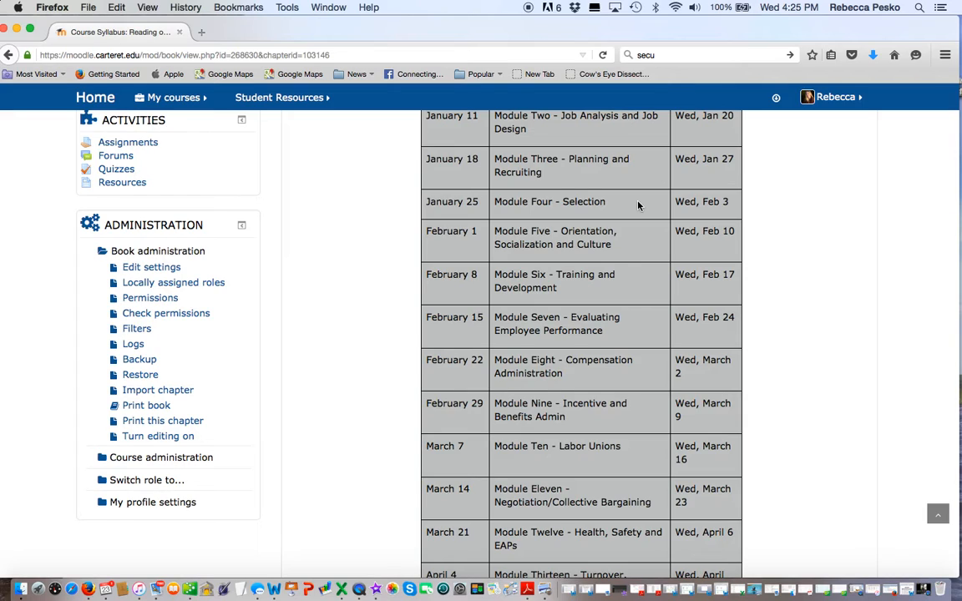
mouse_move(709, 206)
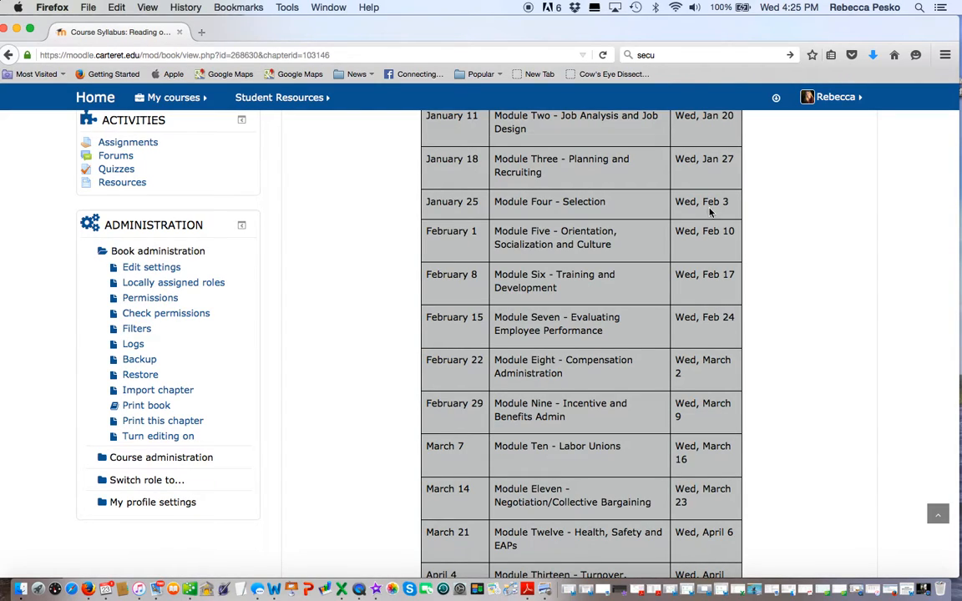
mouse_move(446, 242)
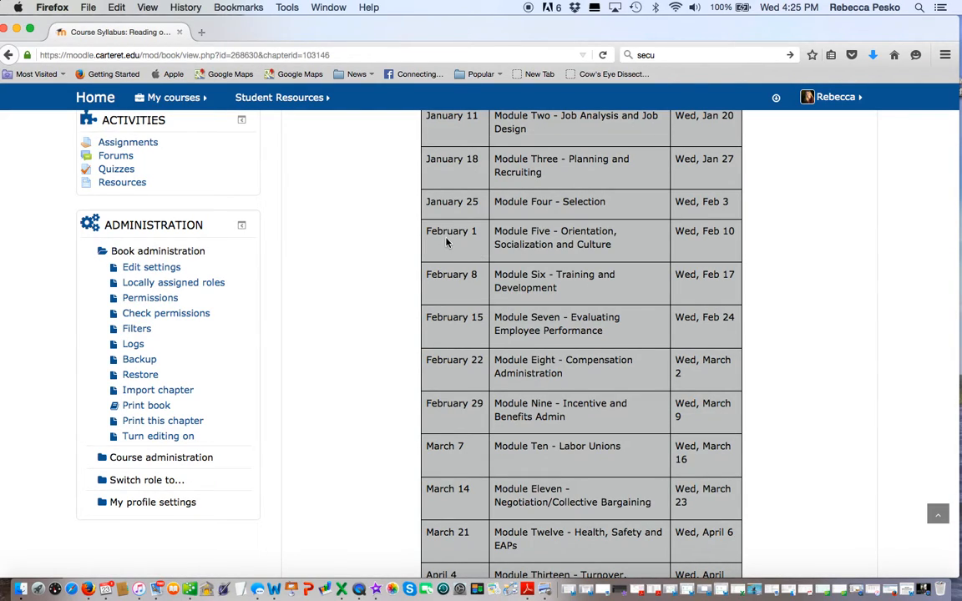
mouse_move(675, 248)
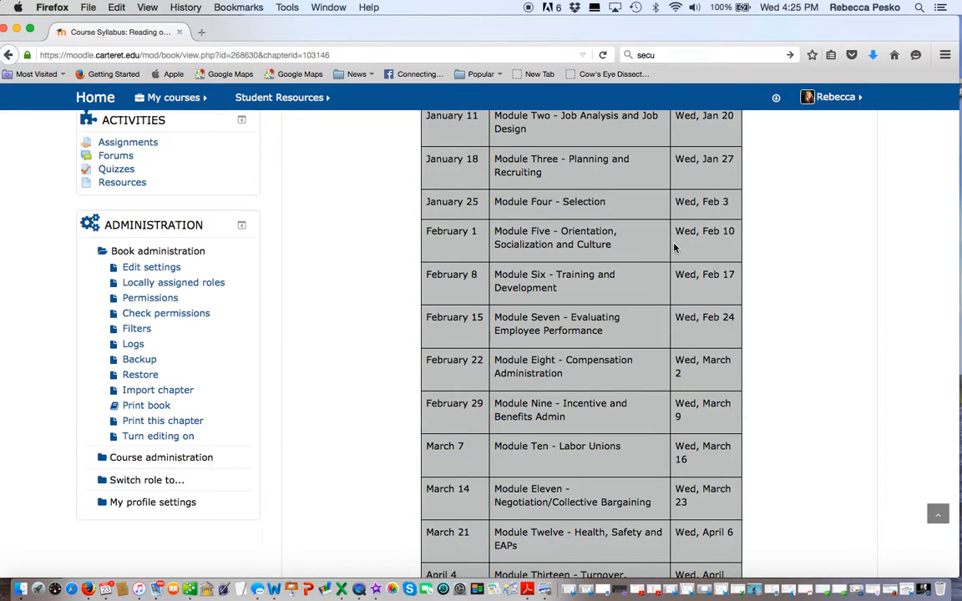
mouse_move(487, 211)
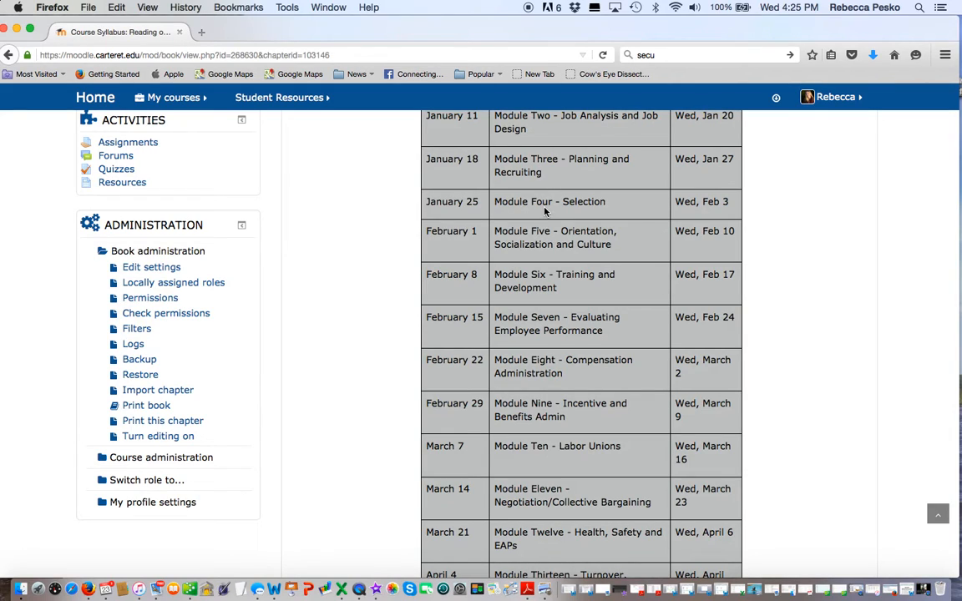
mouse_move(516, 263)
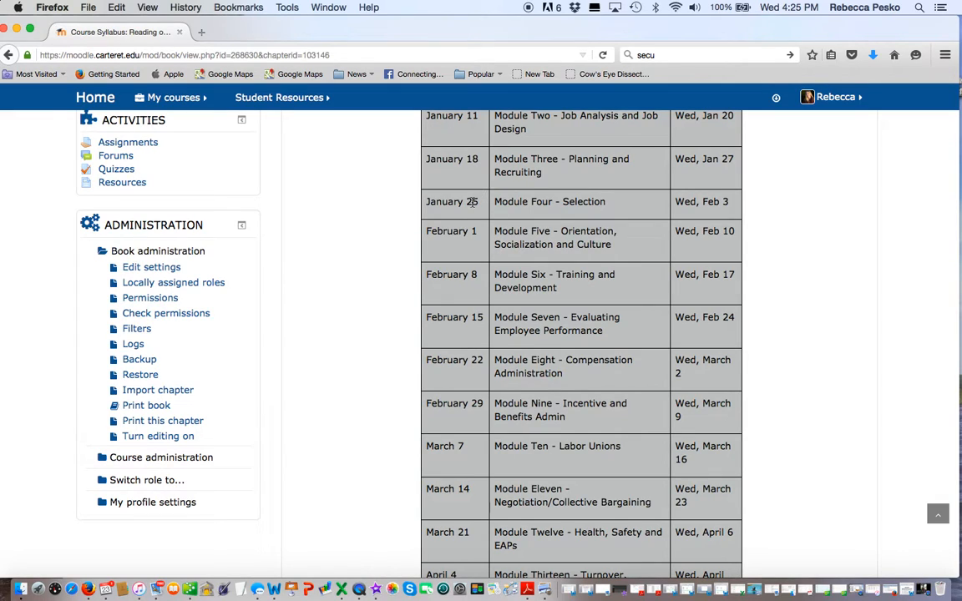
mouse_move(698, 214)
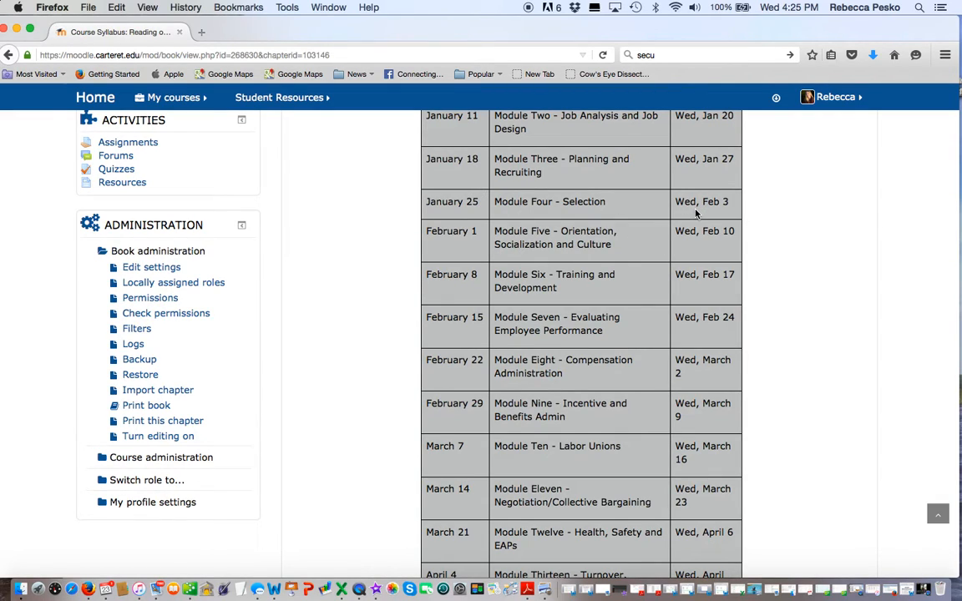
mouse_move(586, 225)
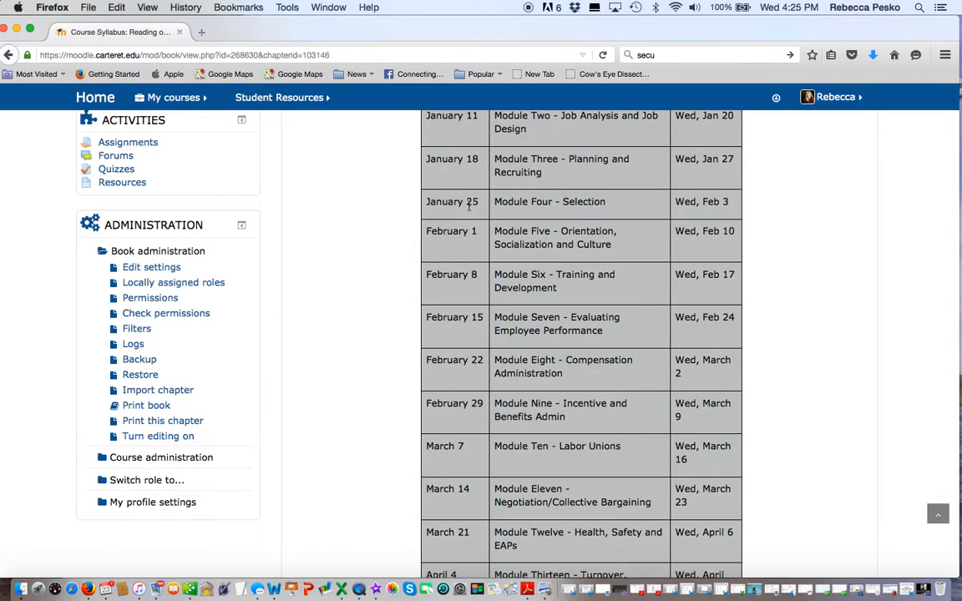
mouse_move(660, 219)
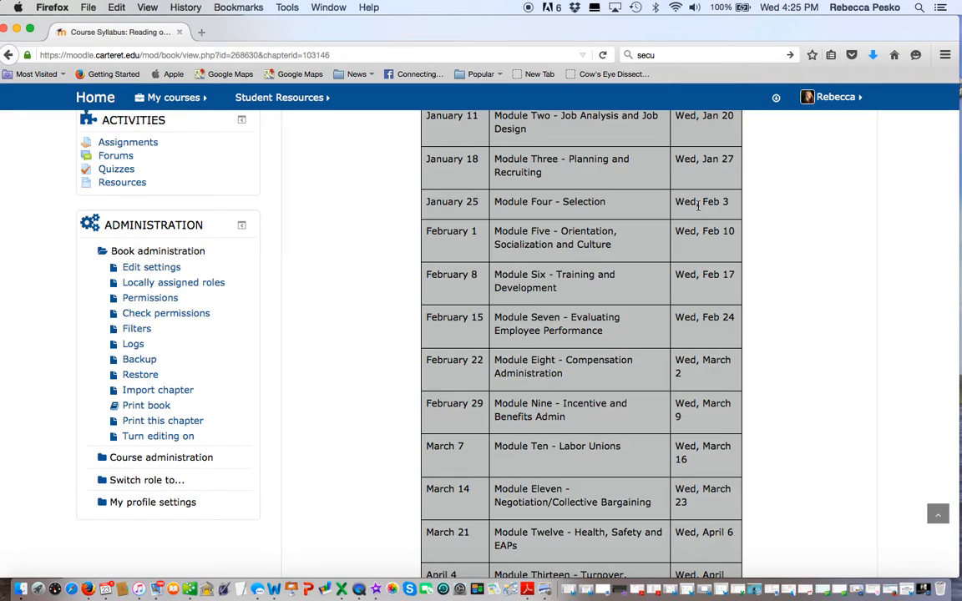
mouse_move(456, 210)
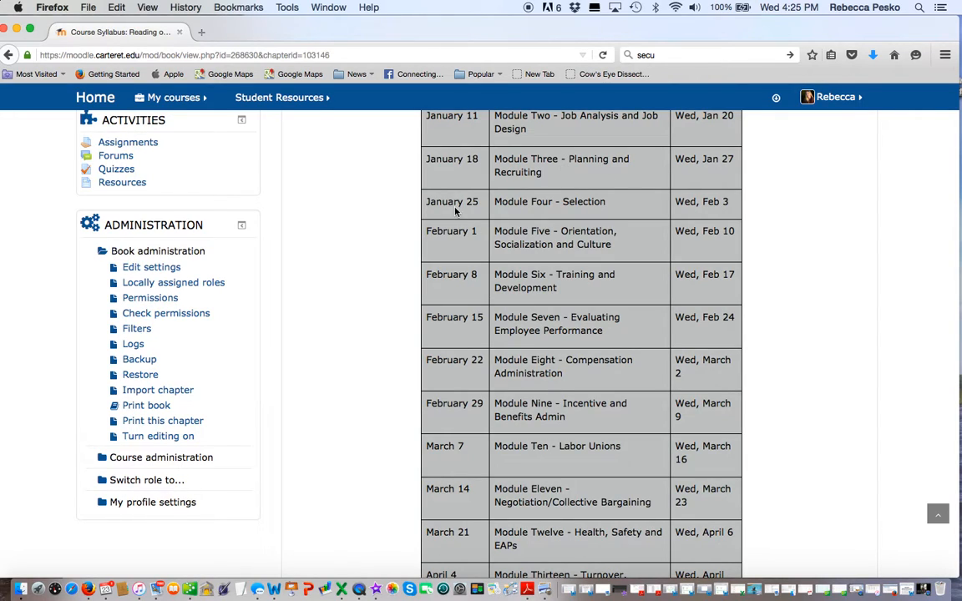
mouse_move(415, 206)
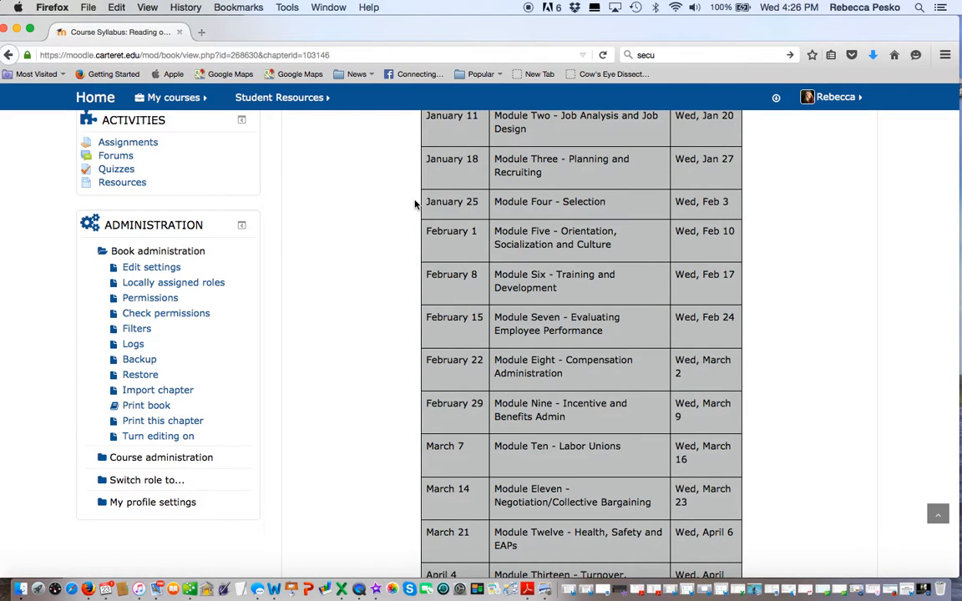
scroll(up, 3)
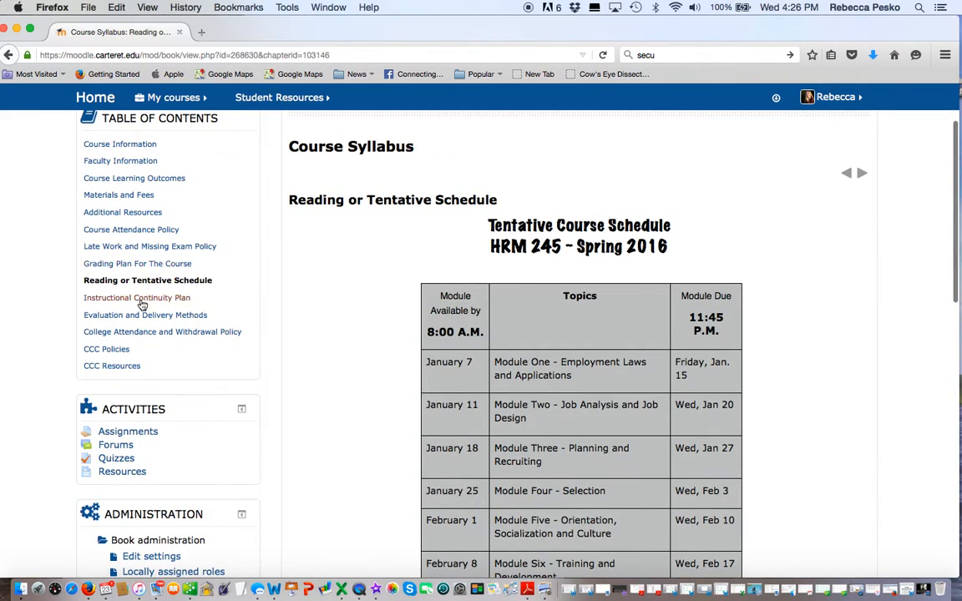
mouse_move(132, 173)
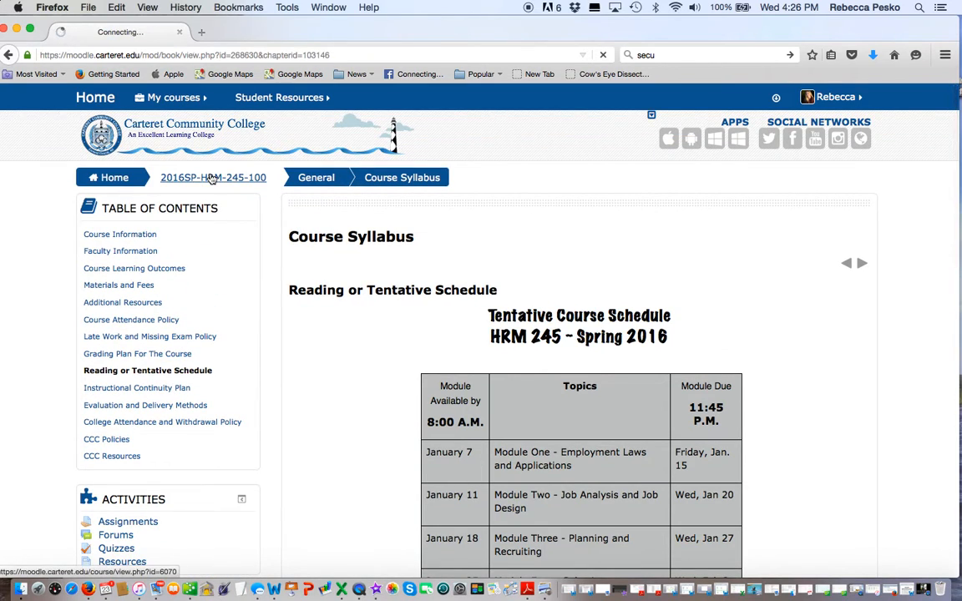
Return to the 2016SP-HRM-245-100 course page and scroll to the Employee Handbook Project section
click(213, 177)
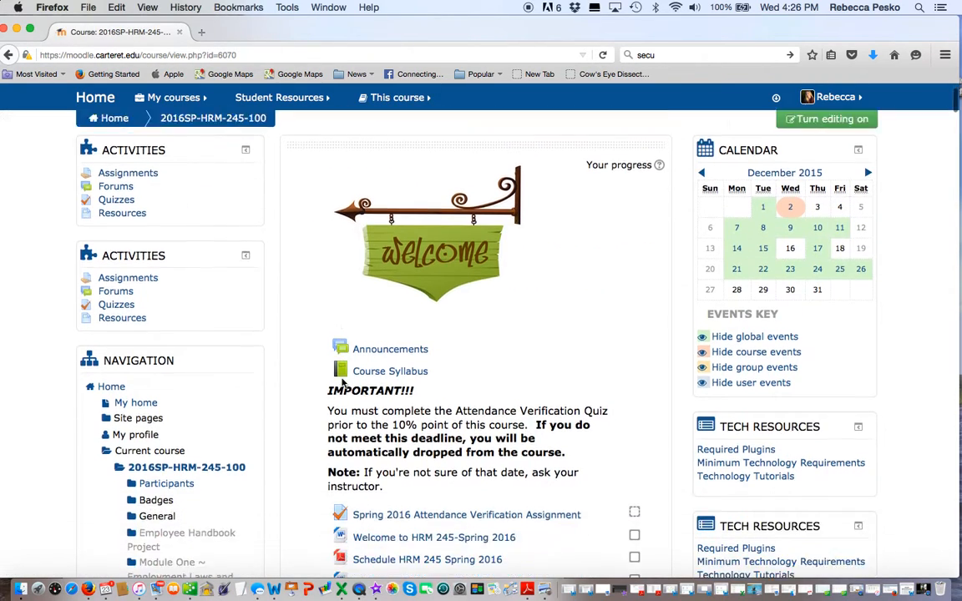
scroll(down, 3)
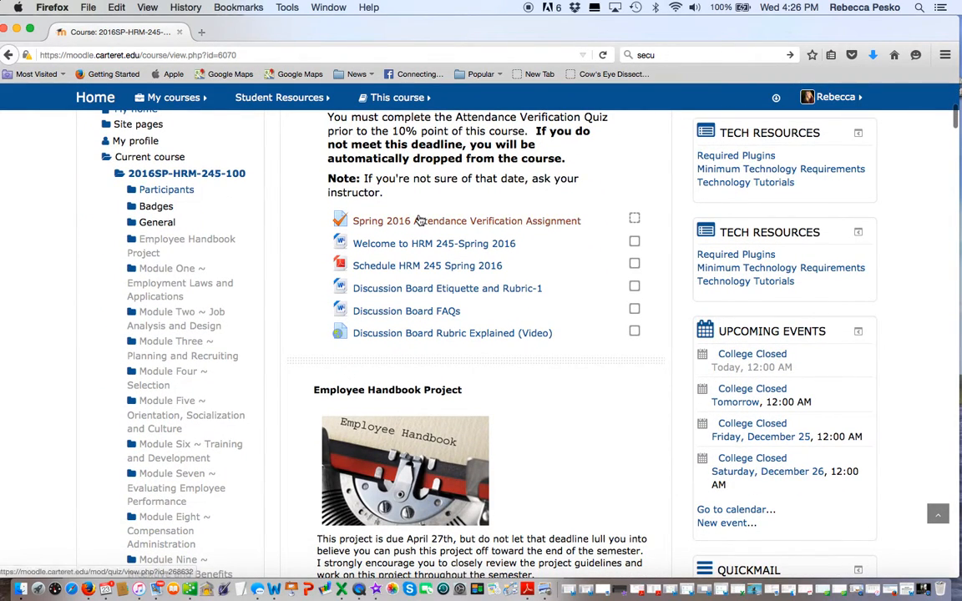
scroll(down, 3)
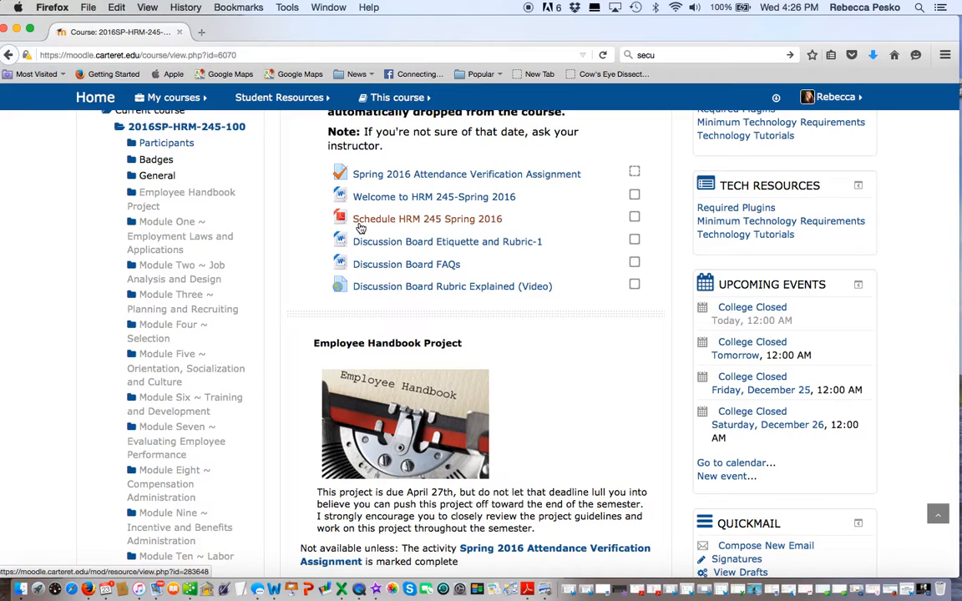
mouse_move(362, 283)
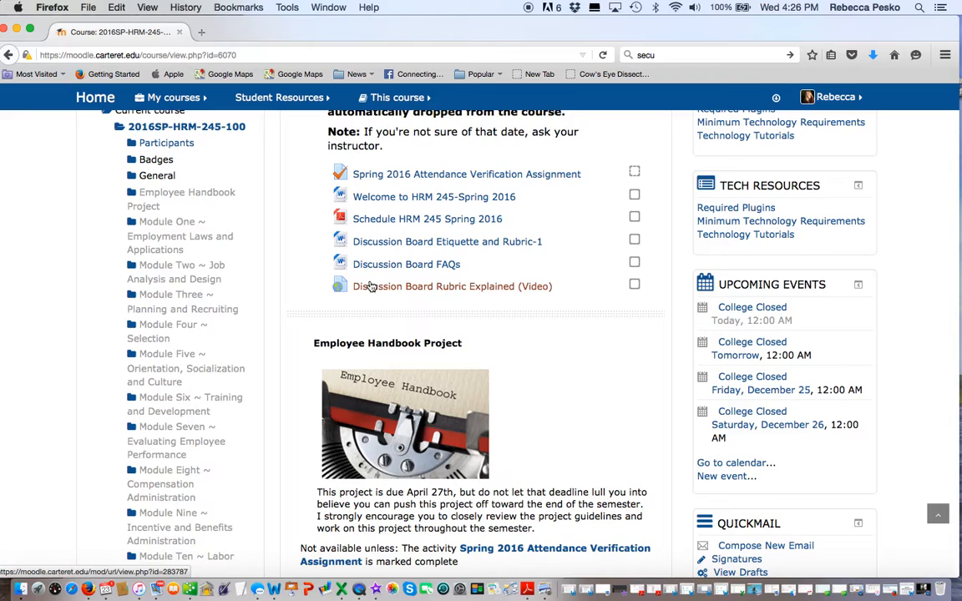
mouse_move(373, 247)
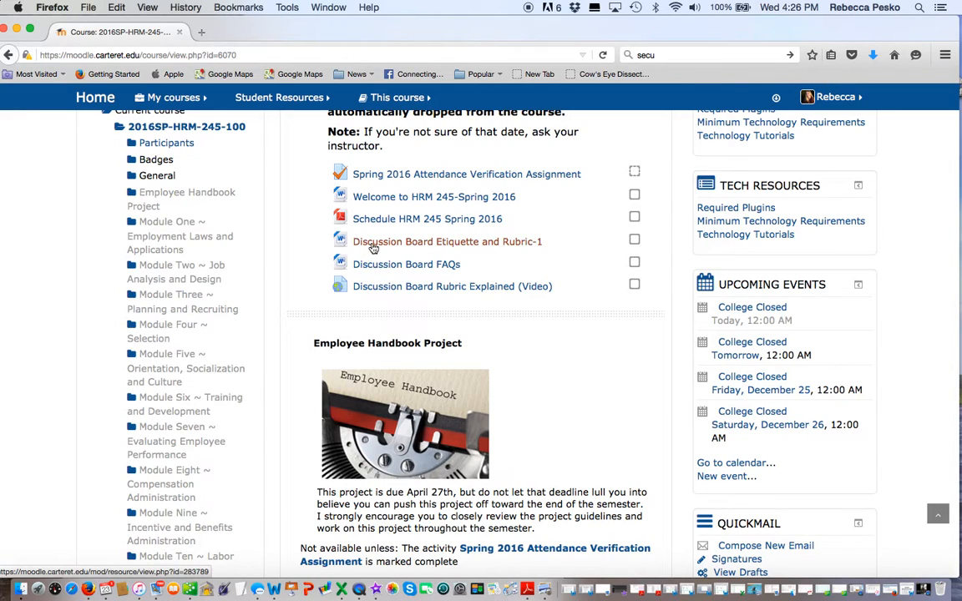
mouse_move(394, 253)
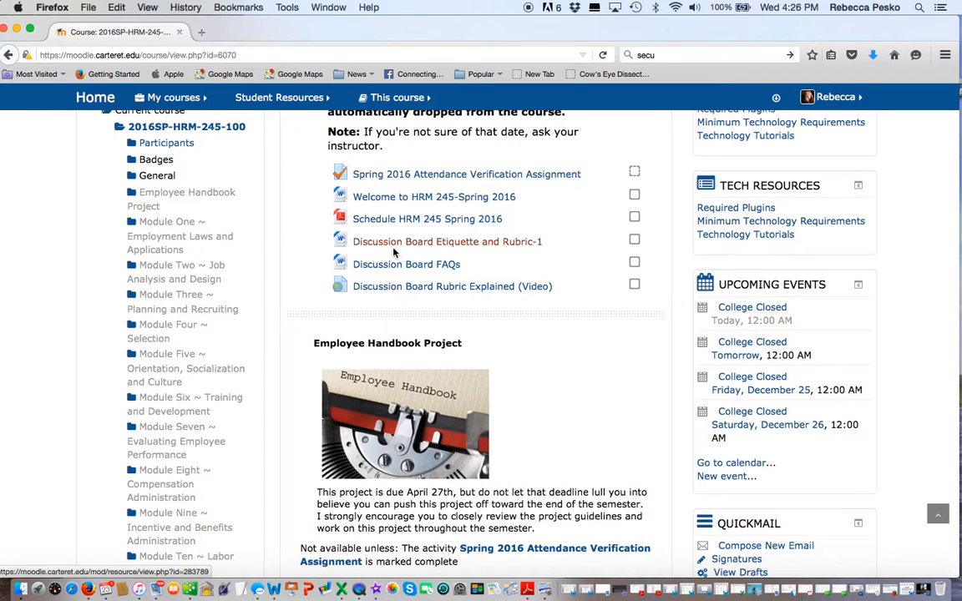
scroll(down, 3)
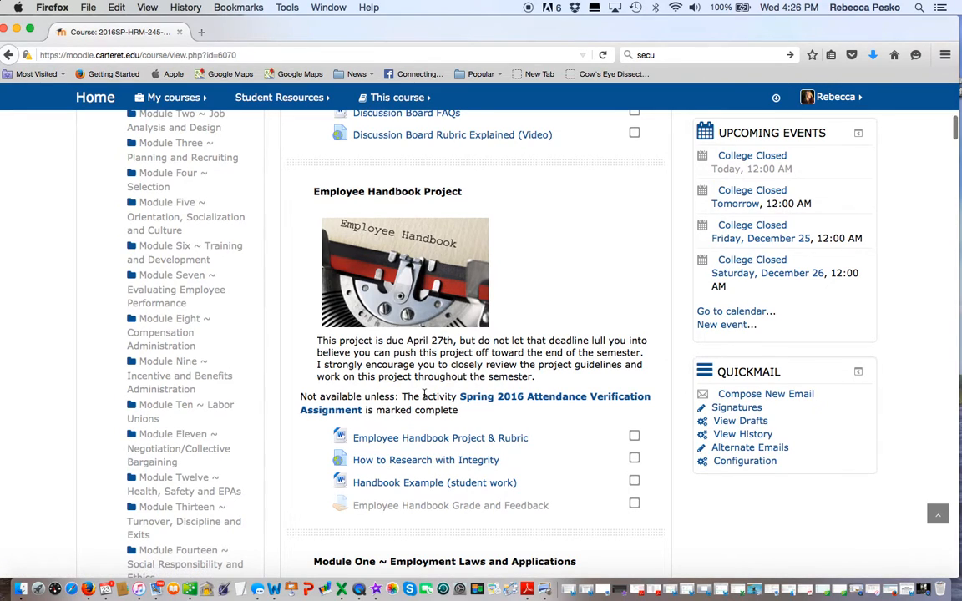
scroll(down, 3)
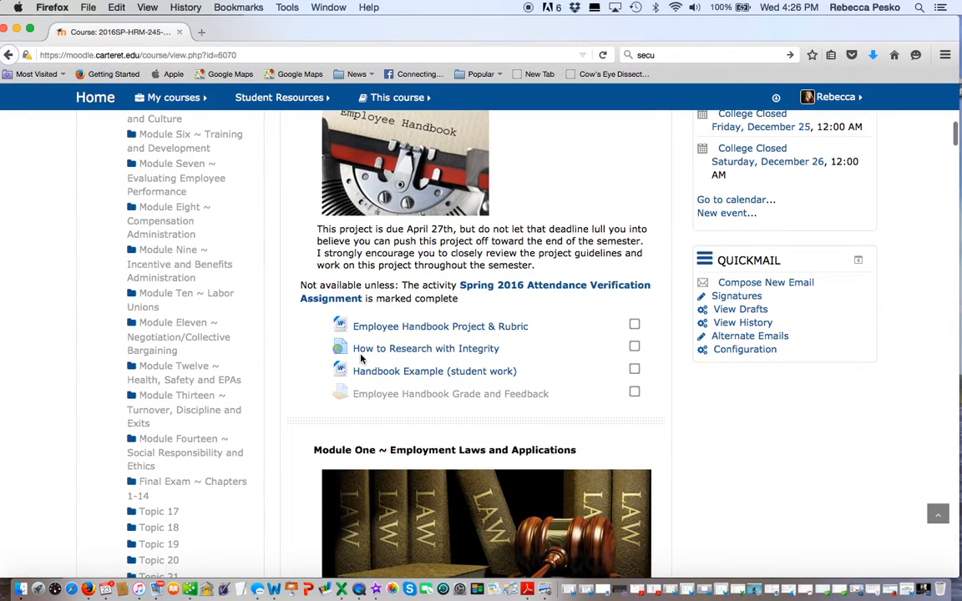
mouse_move(426, 348)
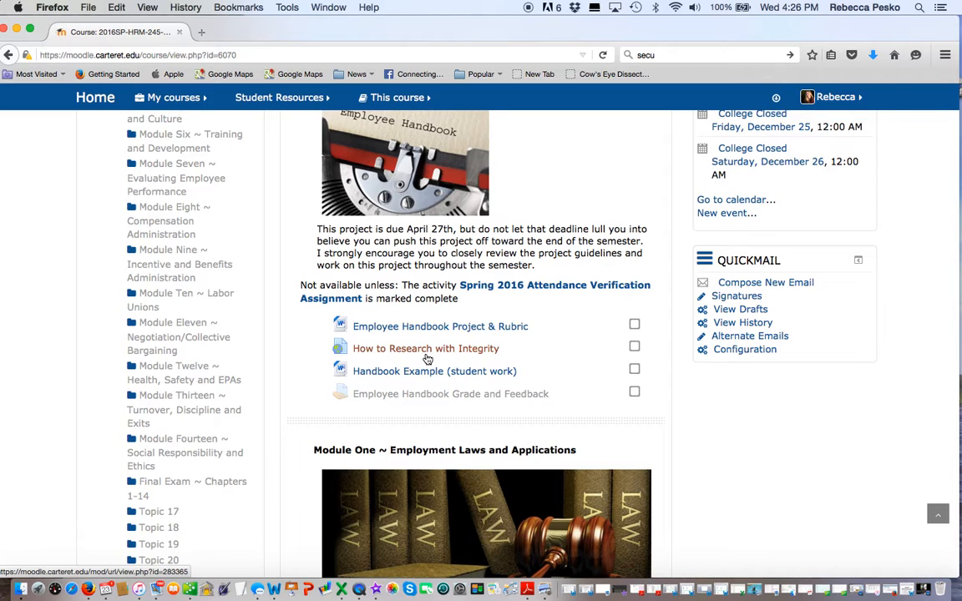
scroll(down, 3)
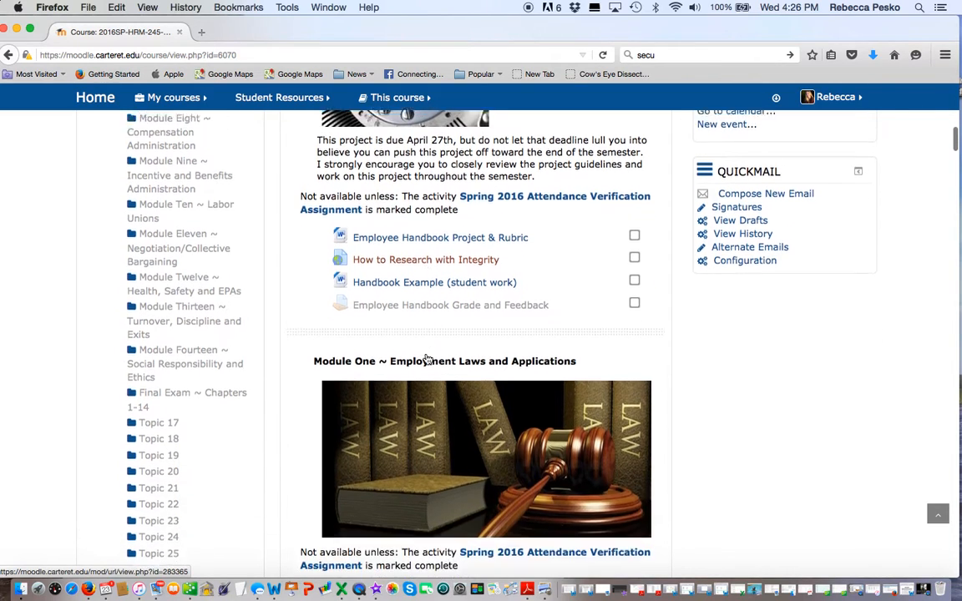
scroll(down, 3)
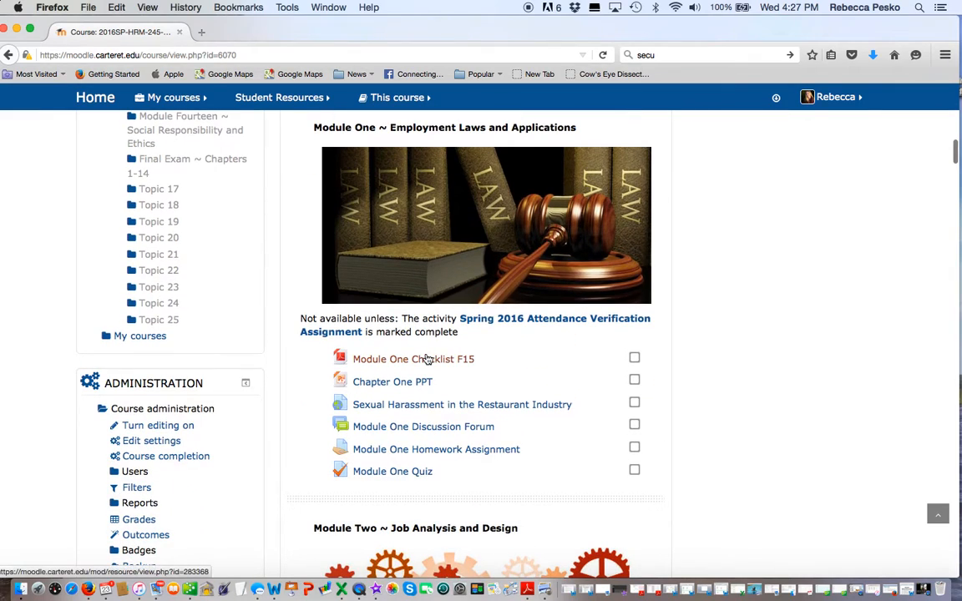
mouse_move(374, 410)
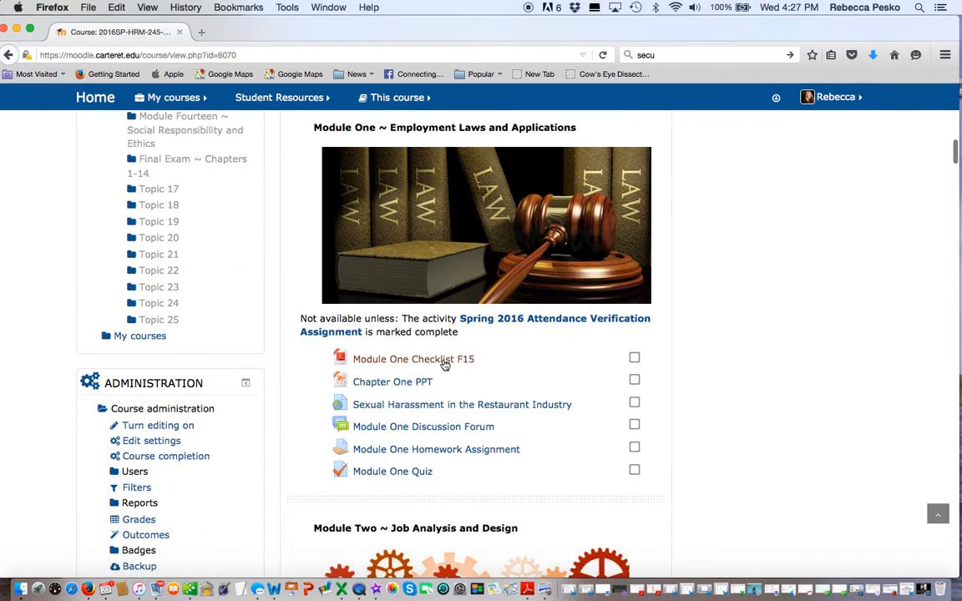
scroll(down, 3)
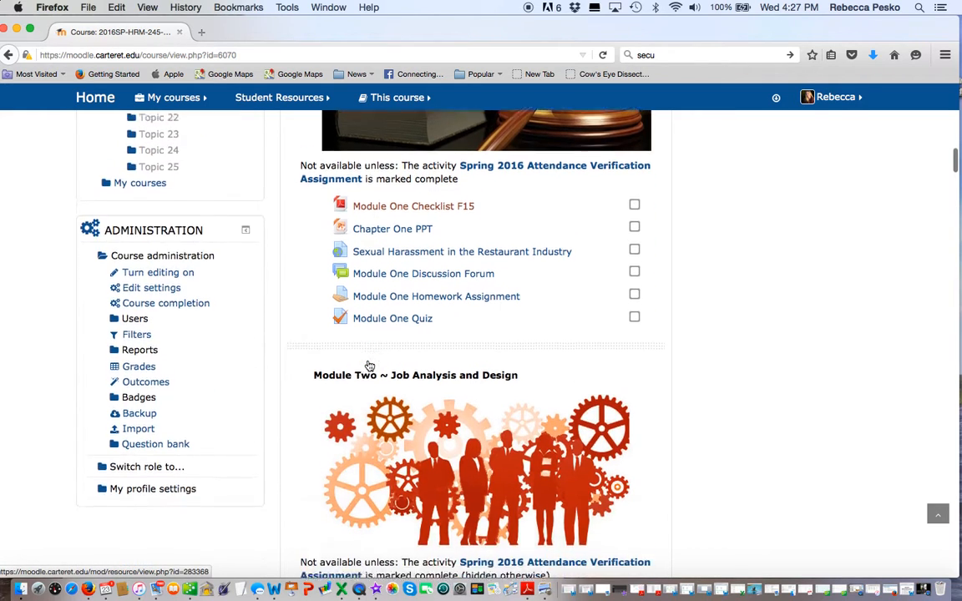
scroll(down, 3)
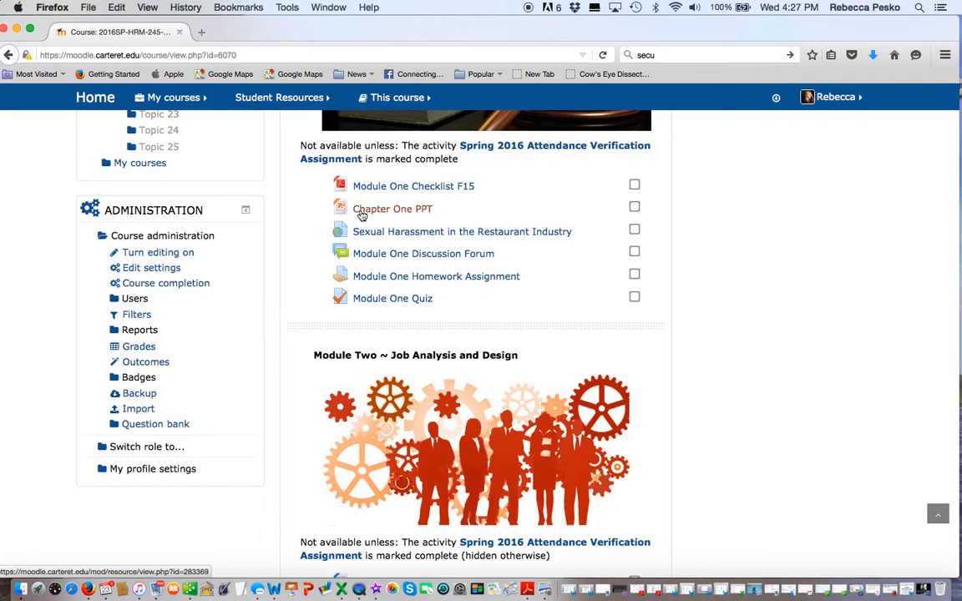
mouse_move(387, 235)
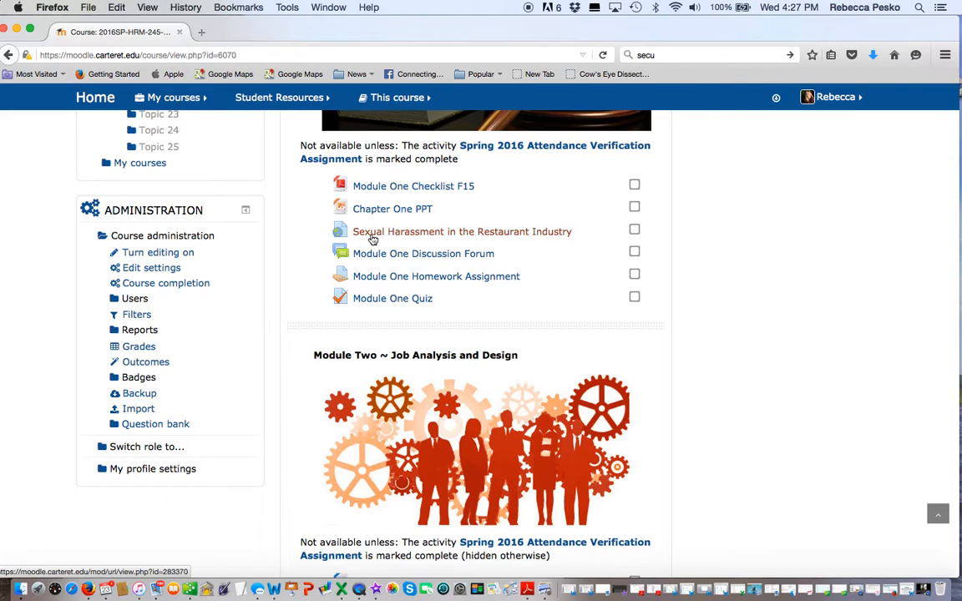
mouse_move(382, 299)
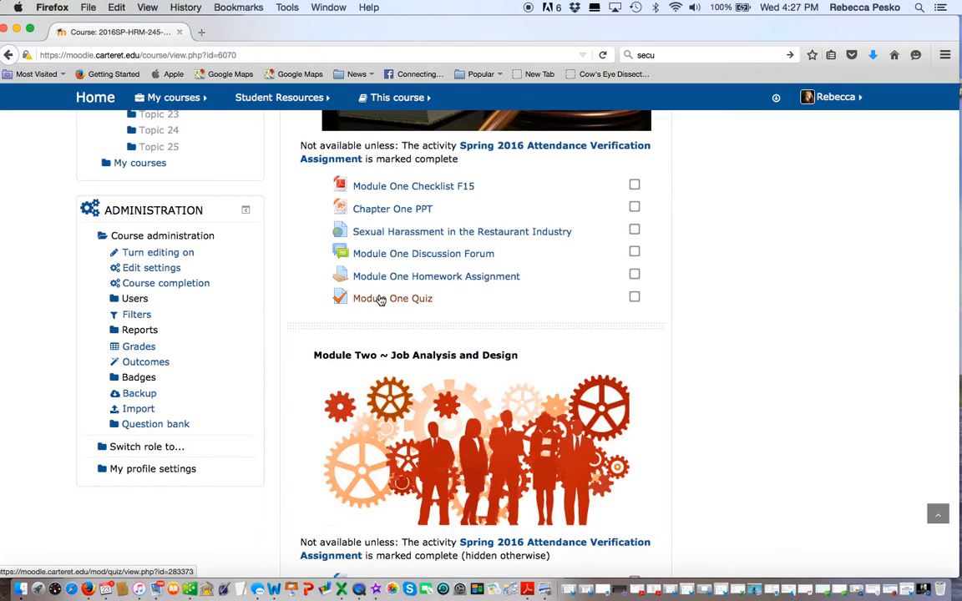
mouse_move(380, 247)
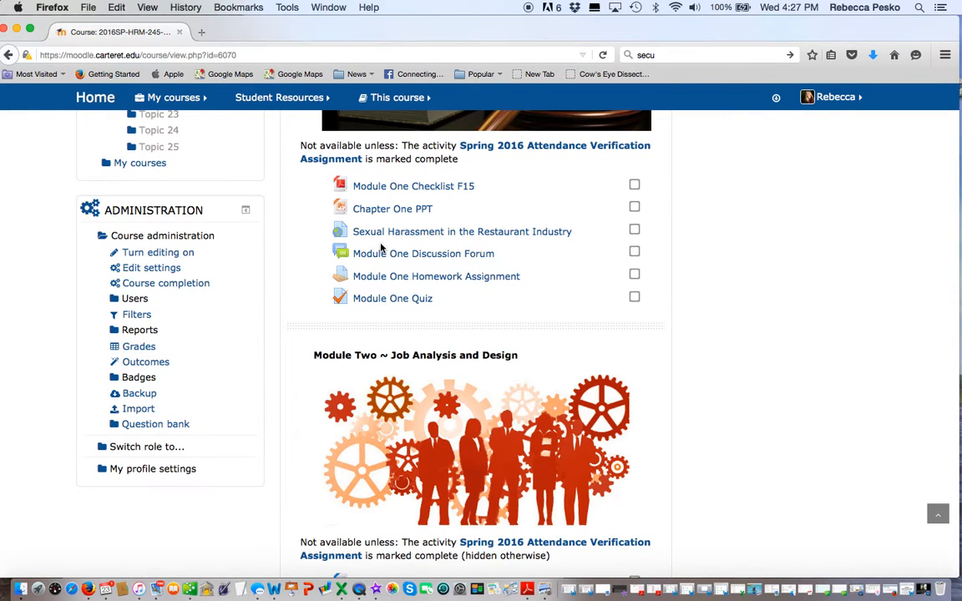
scroll(down, 3)
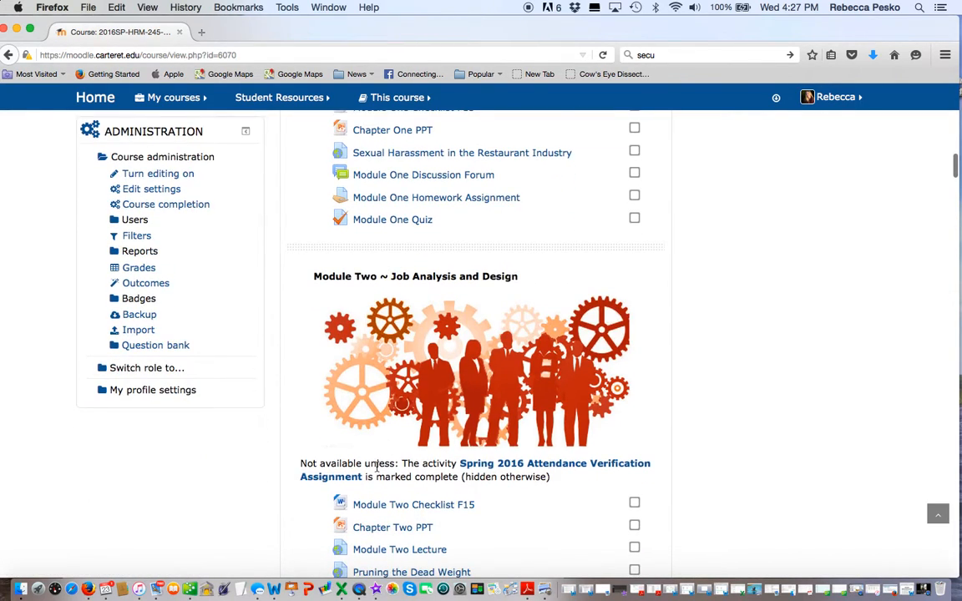
Scroll down to Module Four and open its Homework Assignment page
scroll(down, 3)
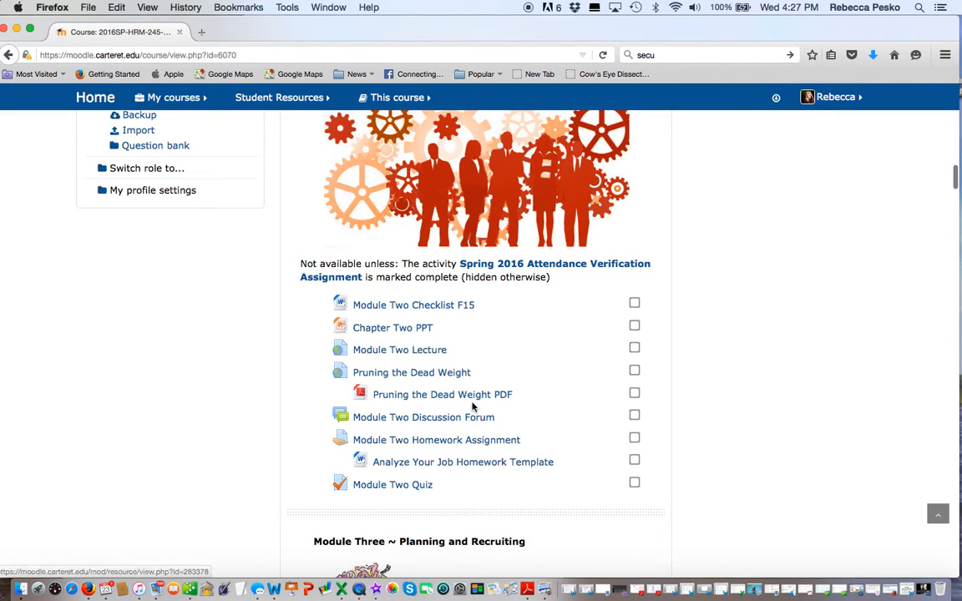
scroll(down, 3)
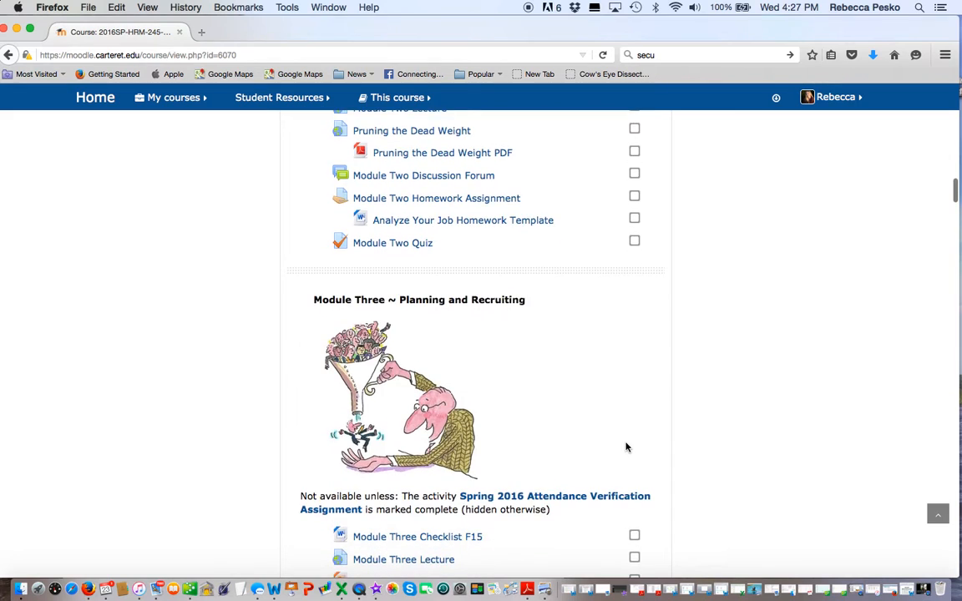
scroll(down, 3)
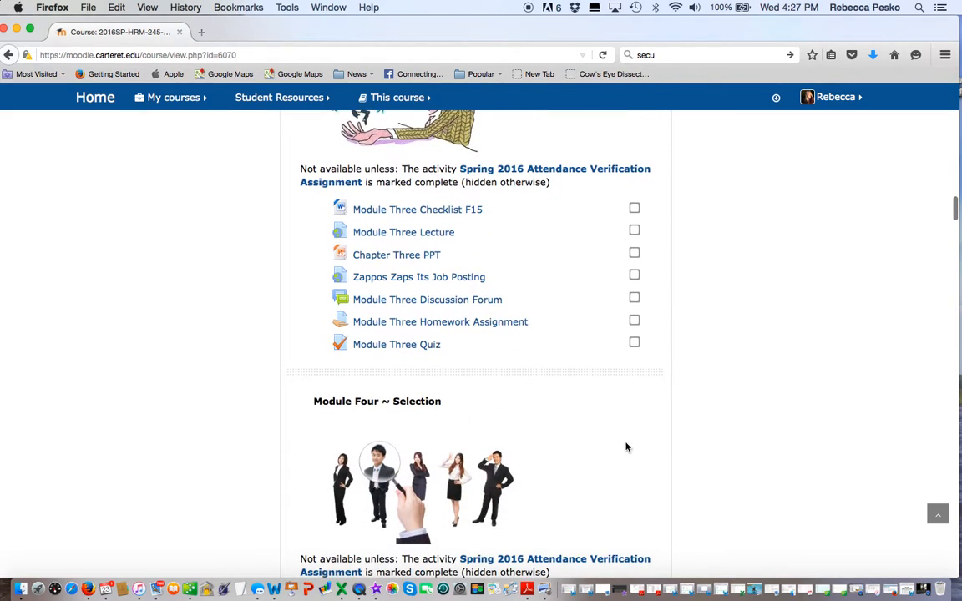
scroll(down, 3)
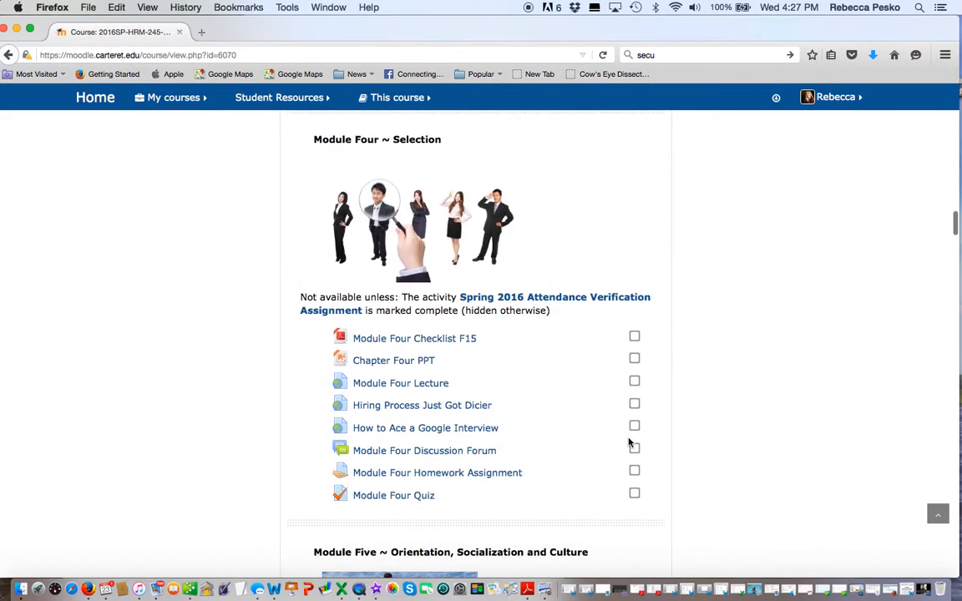
mouse_move(326, 291)
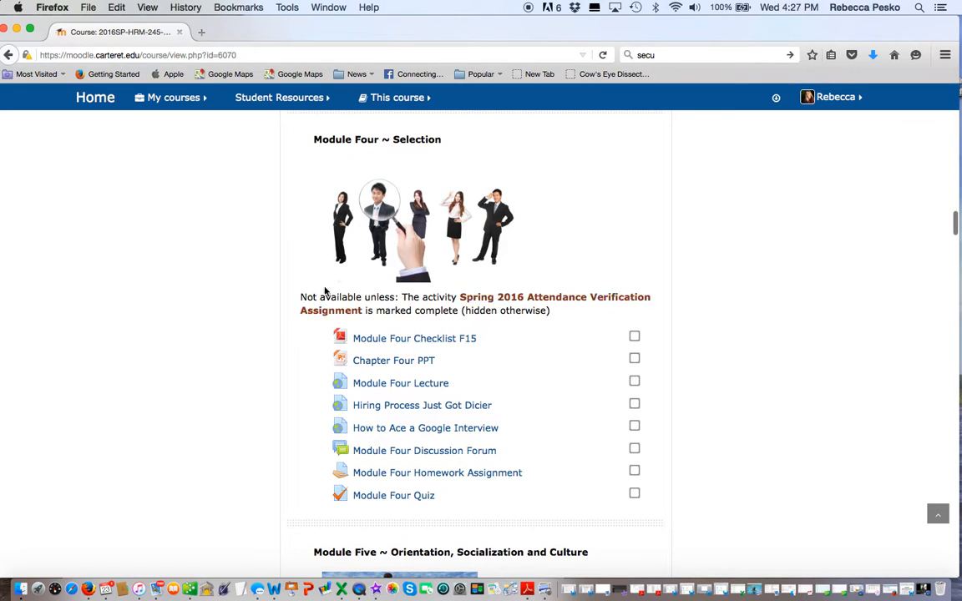
mouse_move(418, 395)
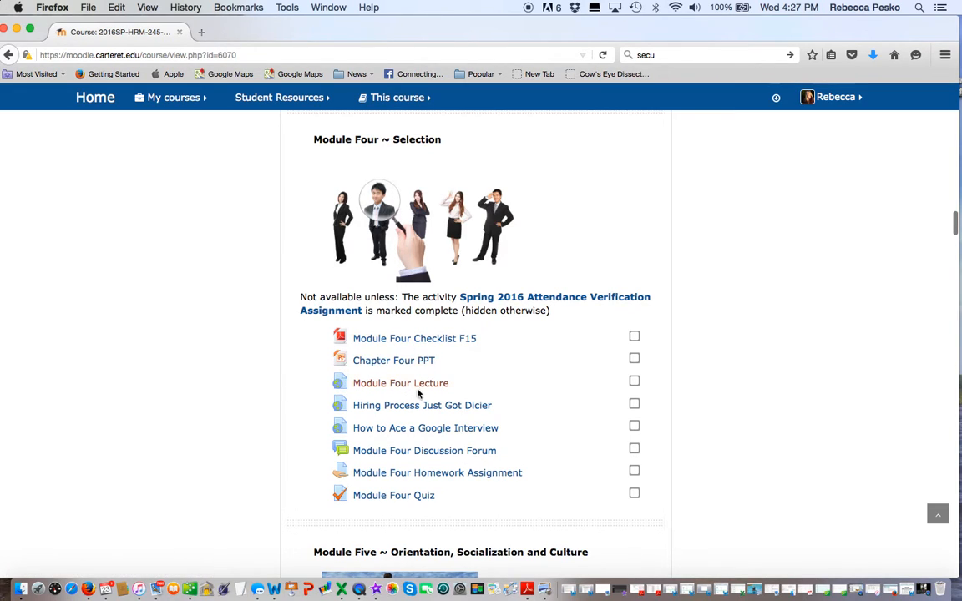
mouse_move(401, 383)
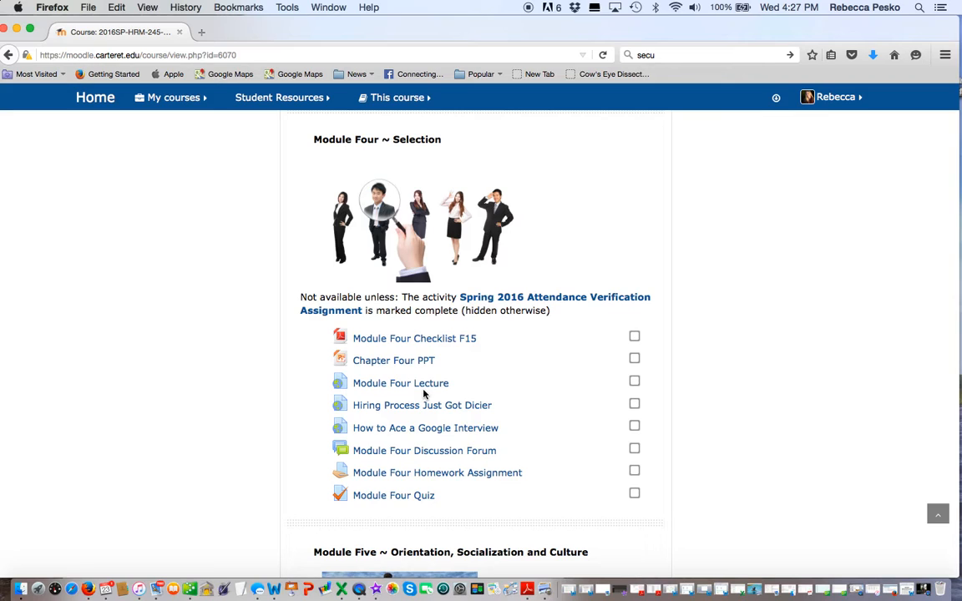
mouse_move(421, 476)
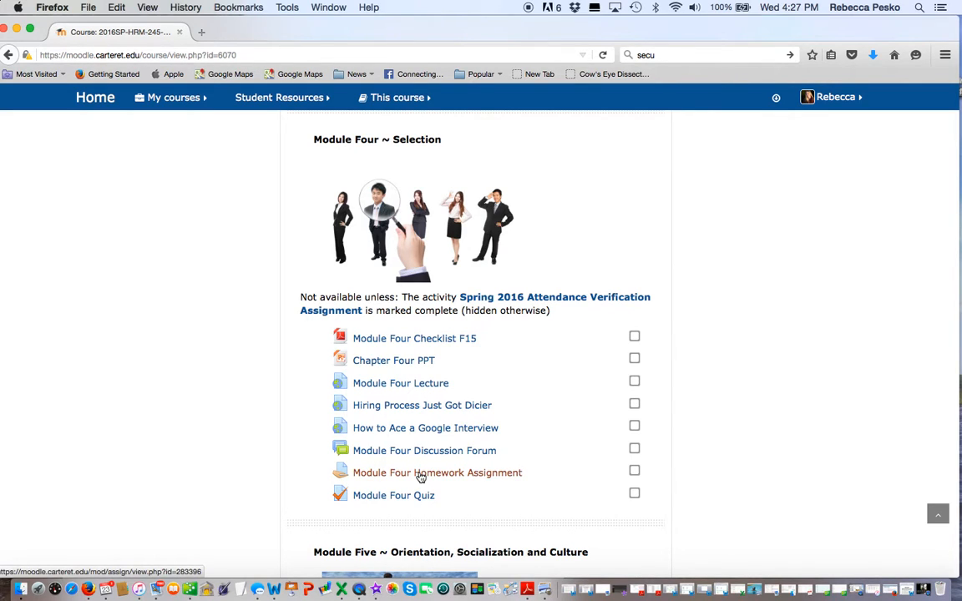
scroll(down, 3)
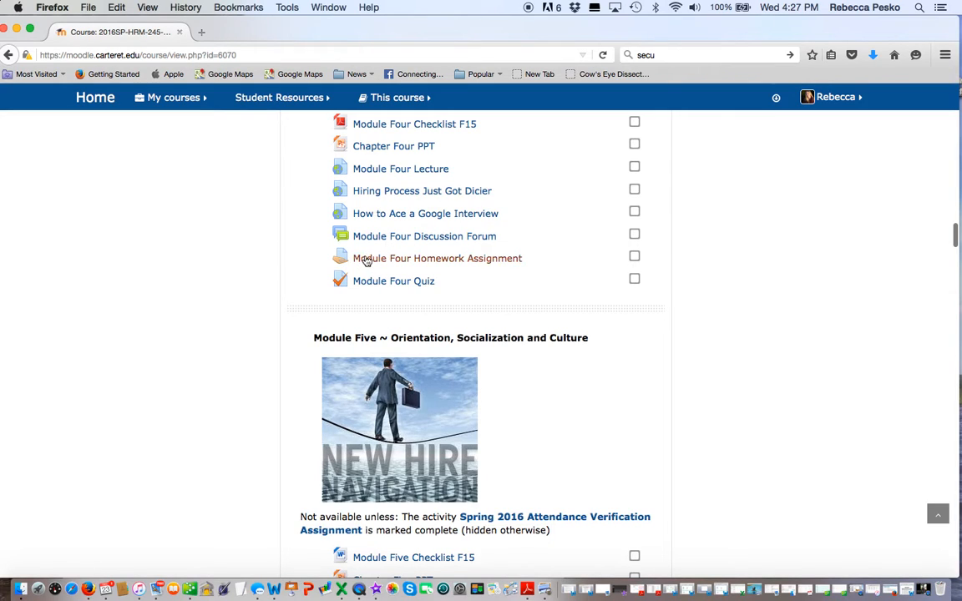
click(437, 258)
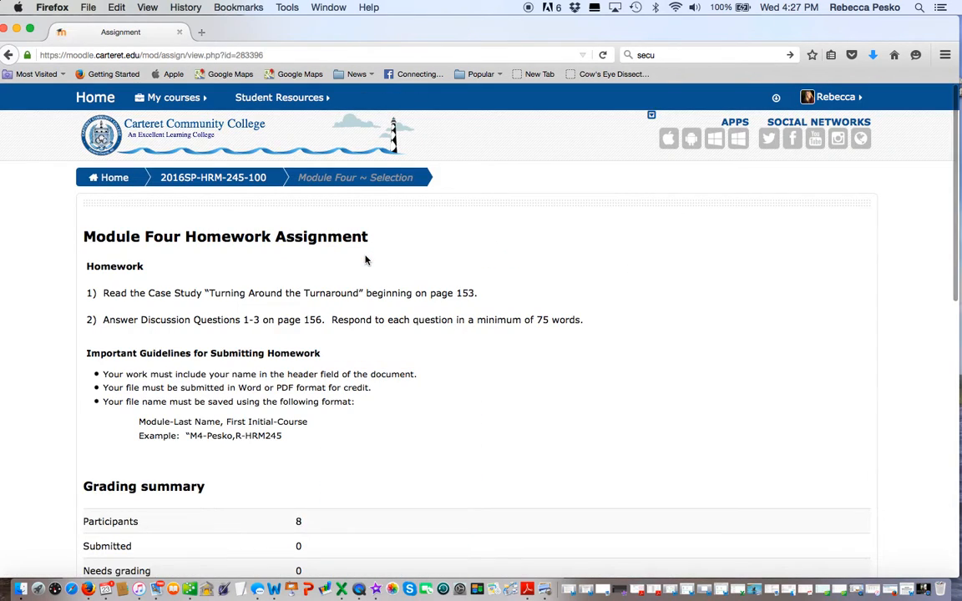
mouse_move(115, 284)
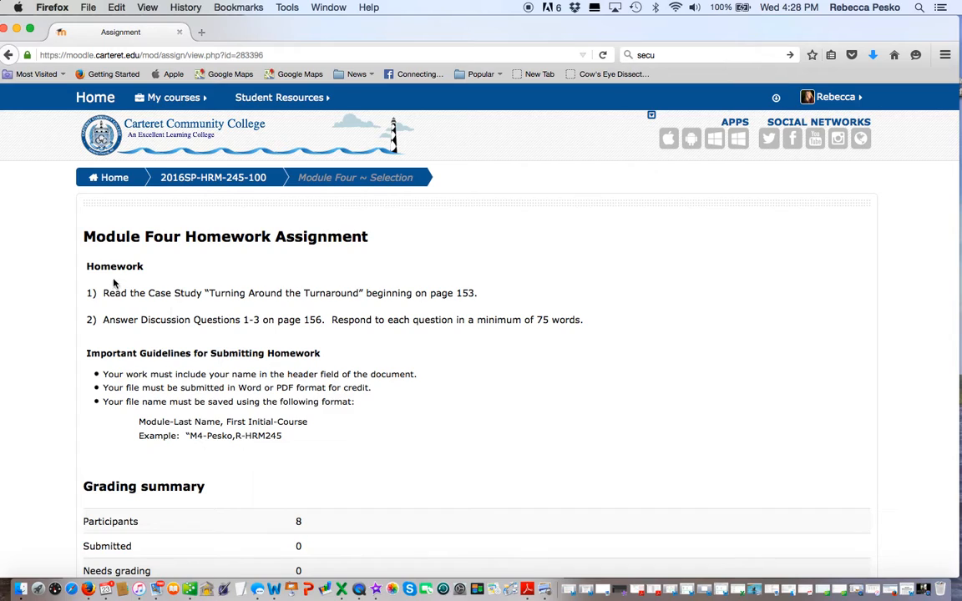
mouse_move(263, 305)
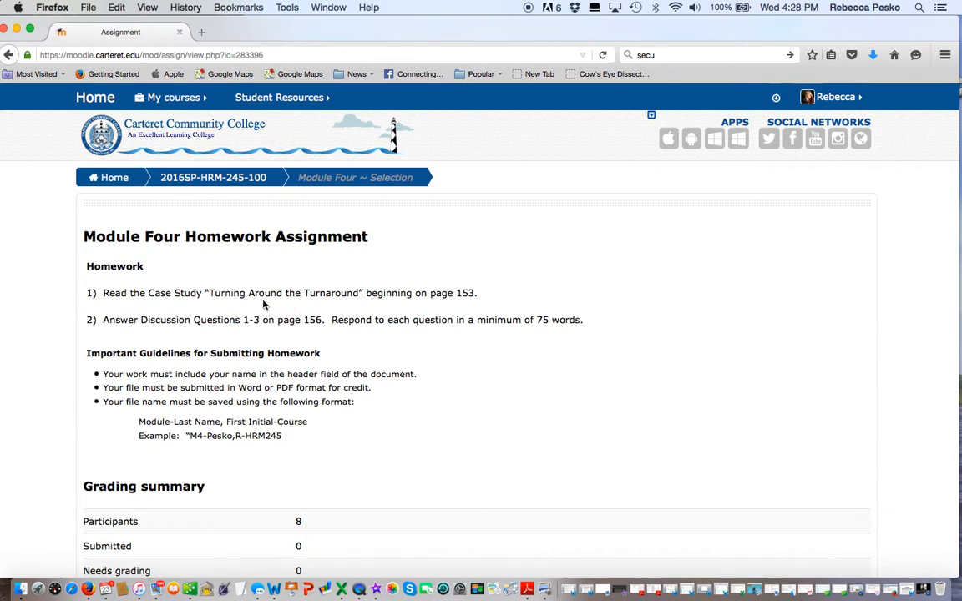
mouse_move(108, 339)
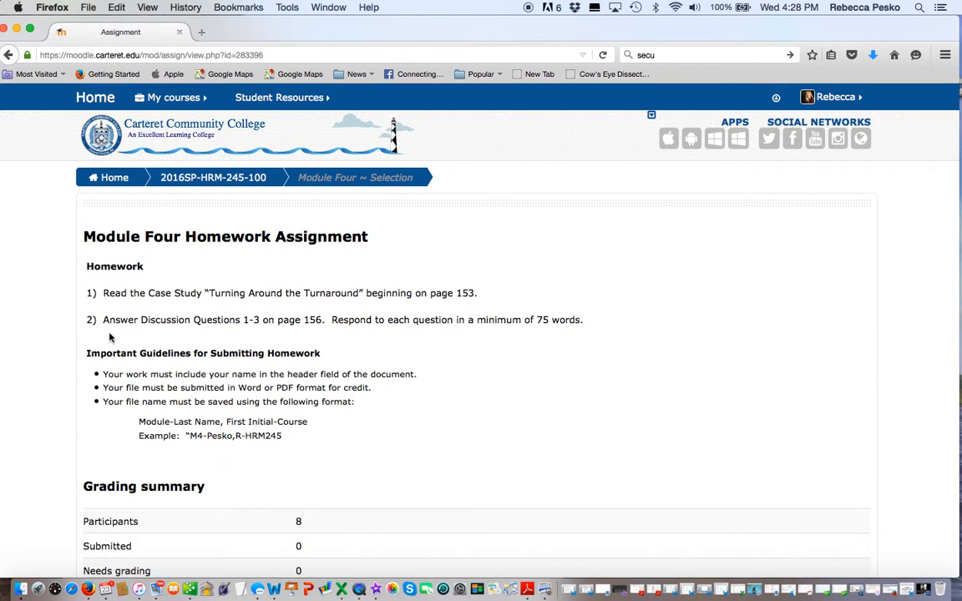
mouse_move(315, 332)
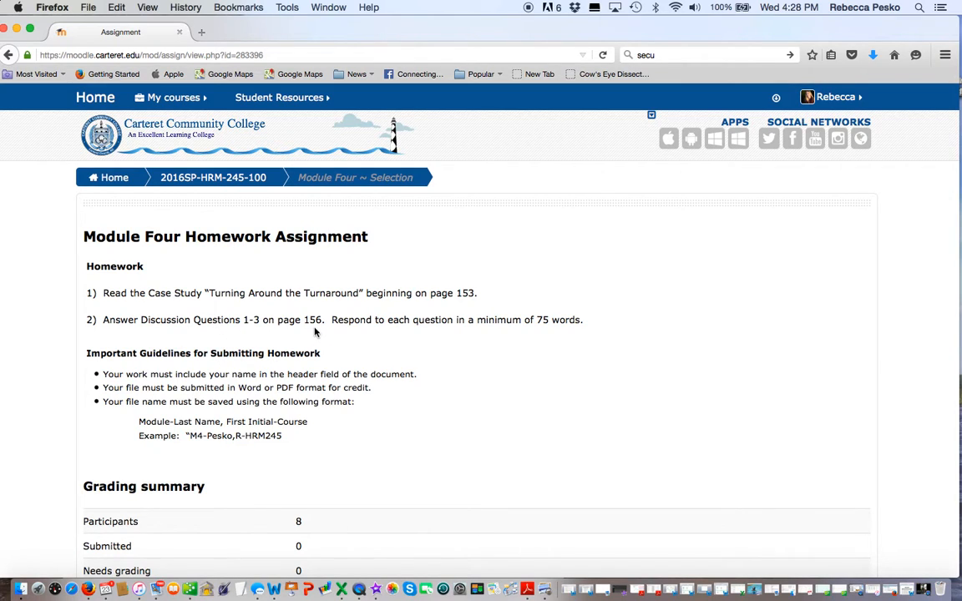
mouse_move(234, 452)
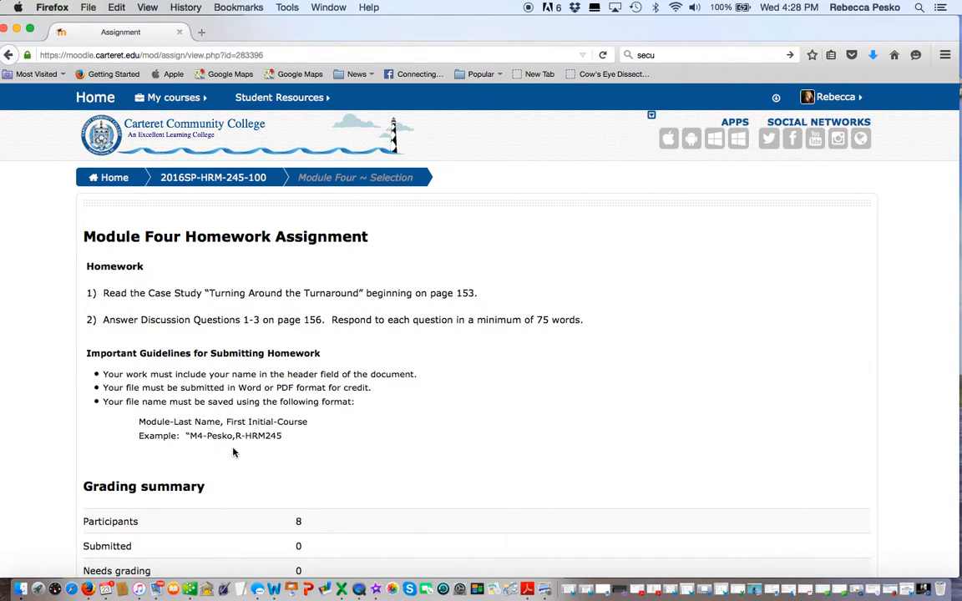
Skim the Module Four assignment details, then return via the 2016SP-HRM-245-100 breadcrumb
scroll(down, 3)
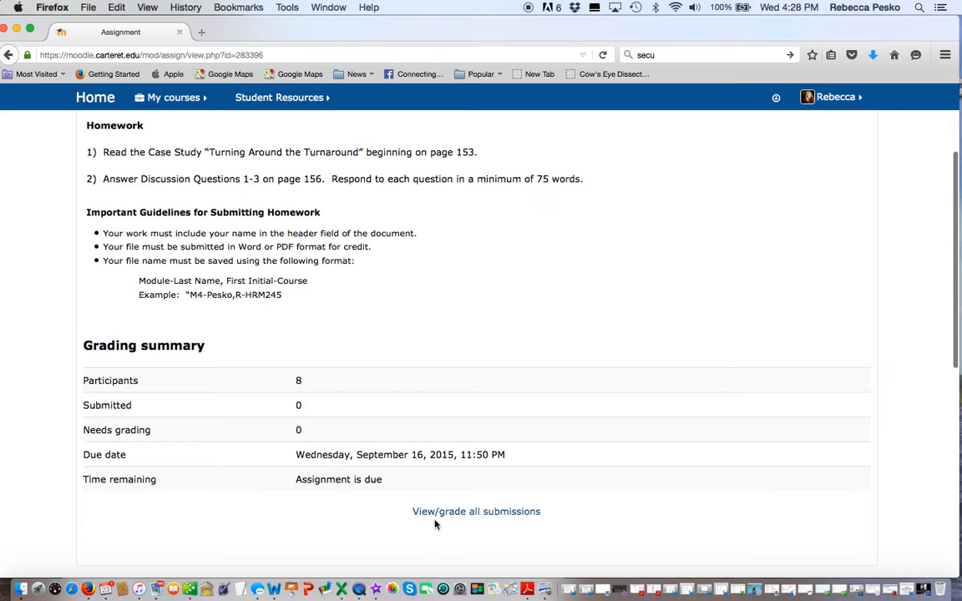
scroll(up, 3)
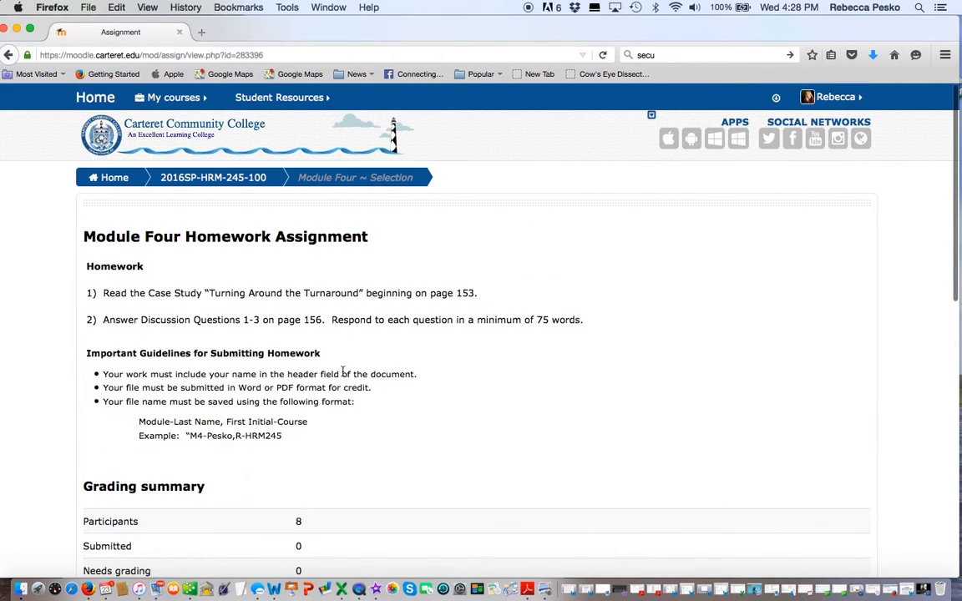
click(213, 177)
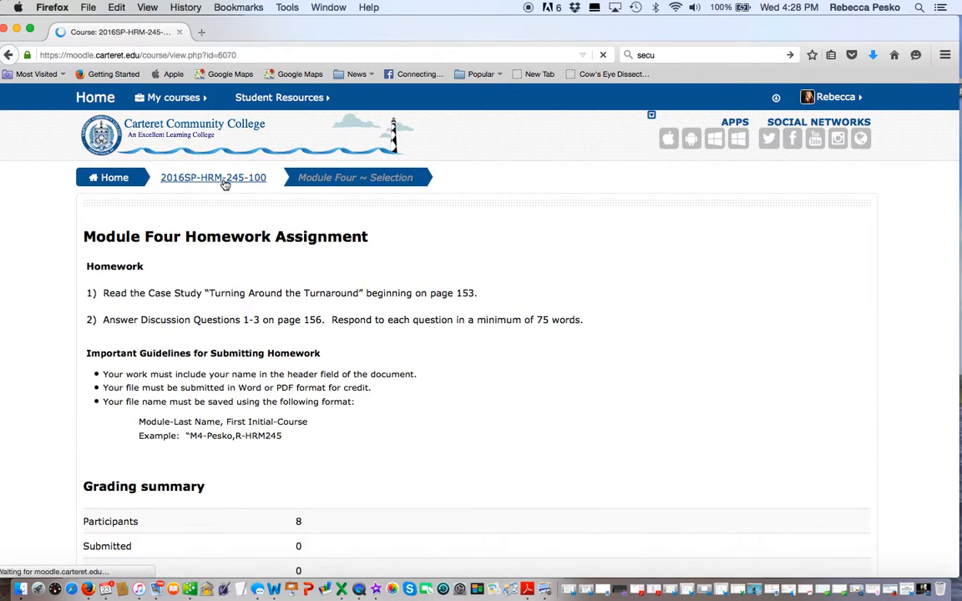
click(213, 177)
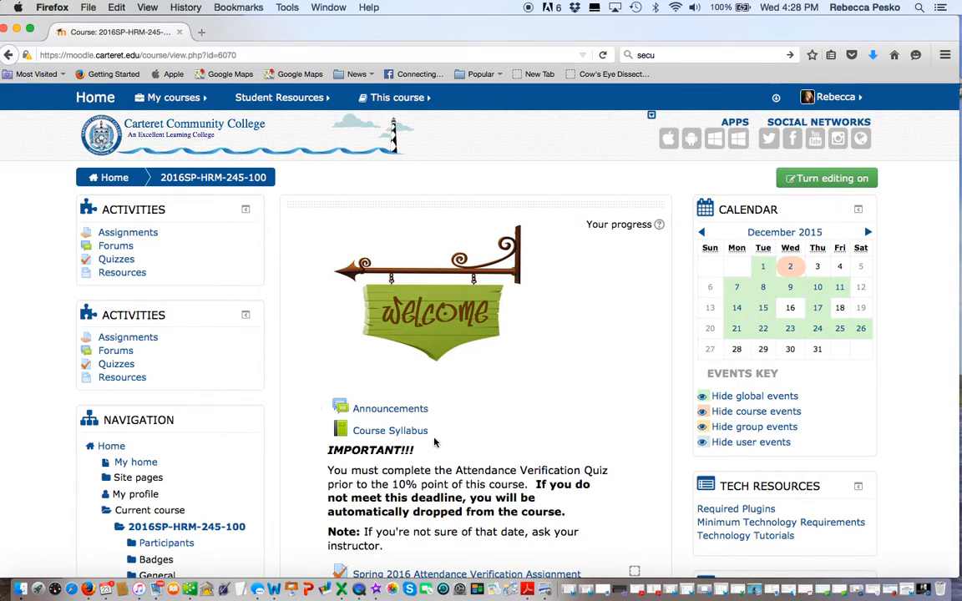